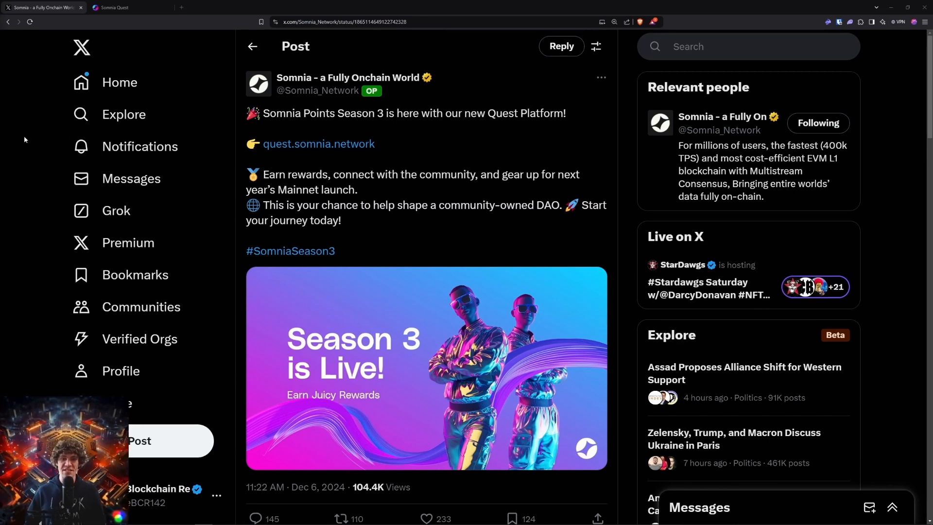
mouse_move(540, 135)
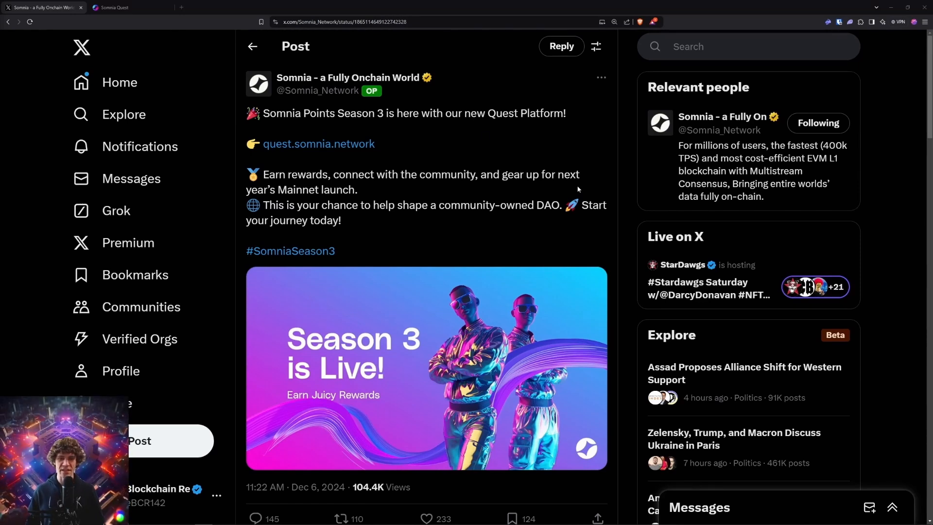
mouse_move(484, 101)
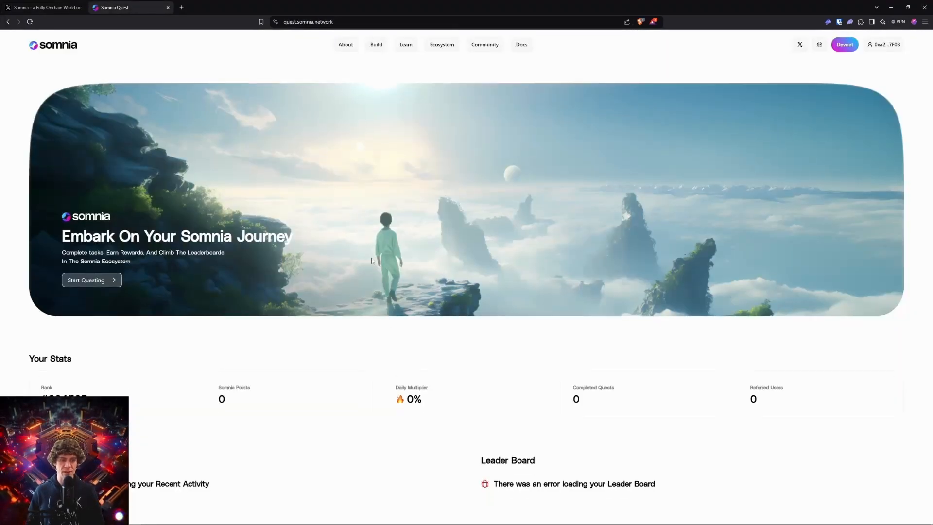
Switch between browser tabs to the Somnia Quest site and scroll through its page
scroll("down", 3)
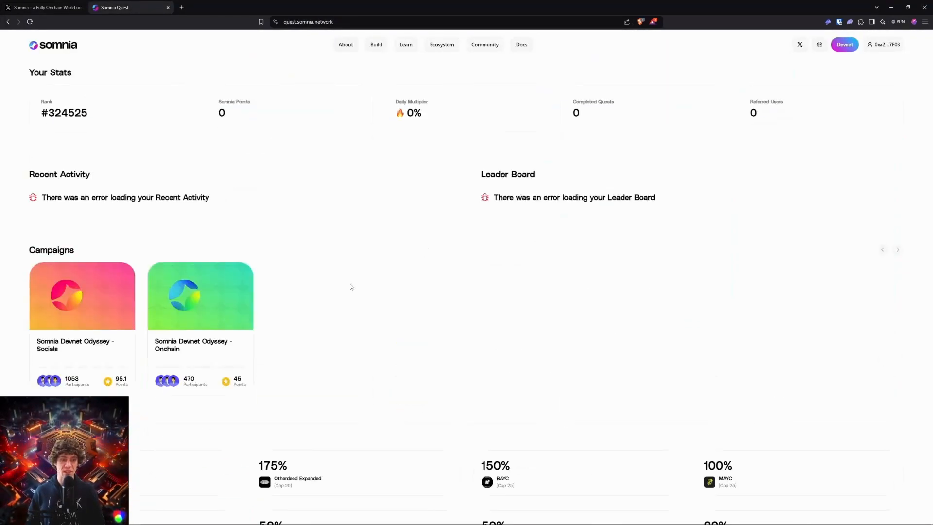
scroll("up", 3)
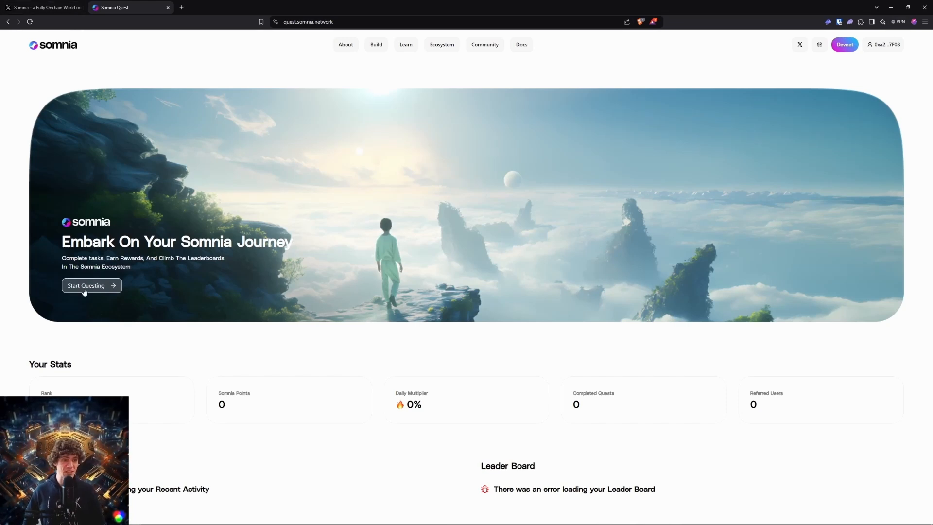
mouse_move(294, 242)
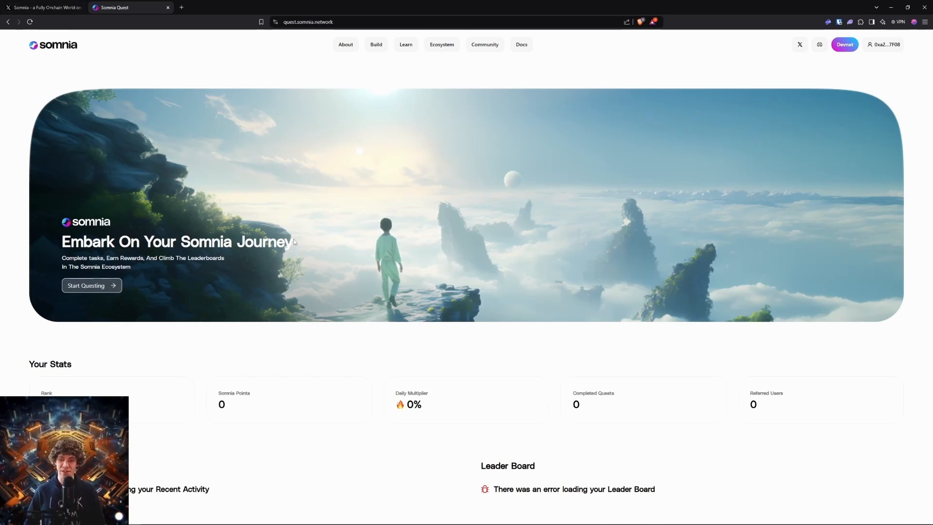
left_click(42, 7)
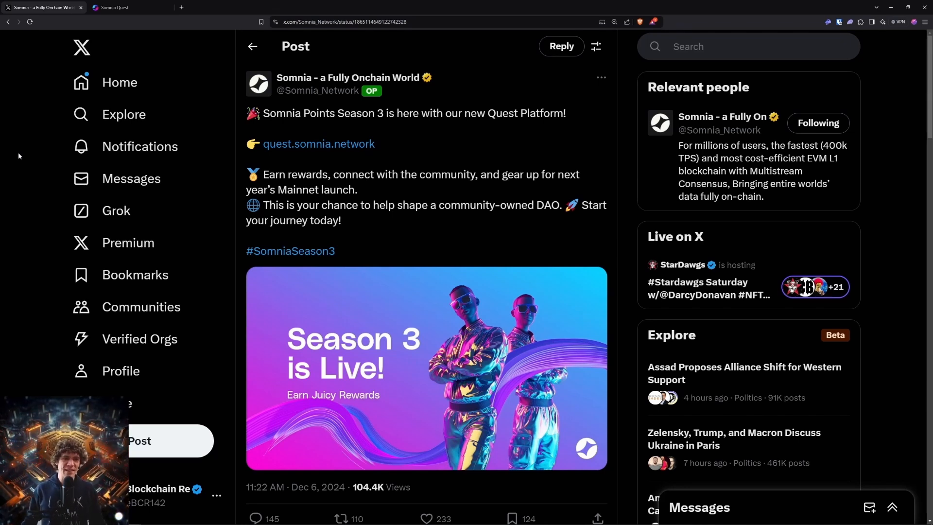
mouse_move(27, 95)
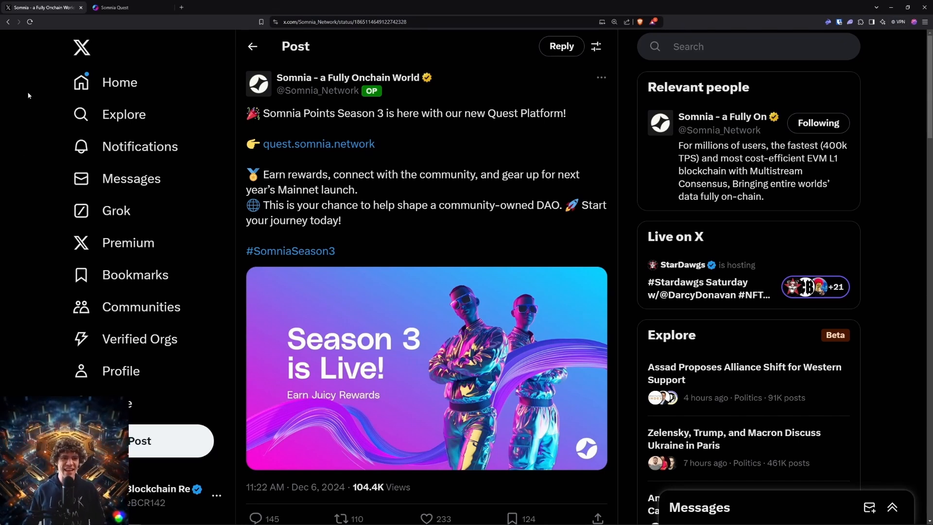
mouse_move(114, 8)
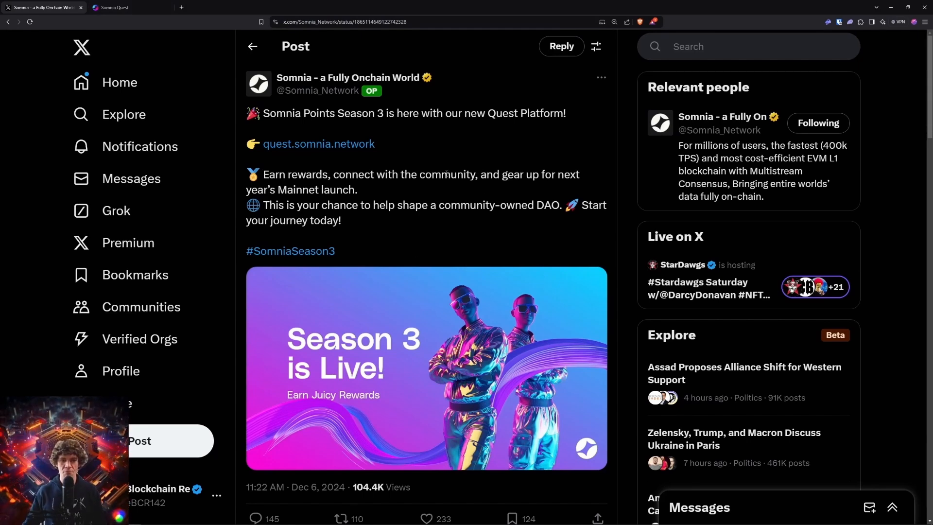
left_click(125, 7)
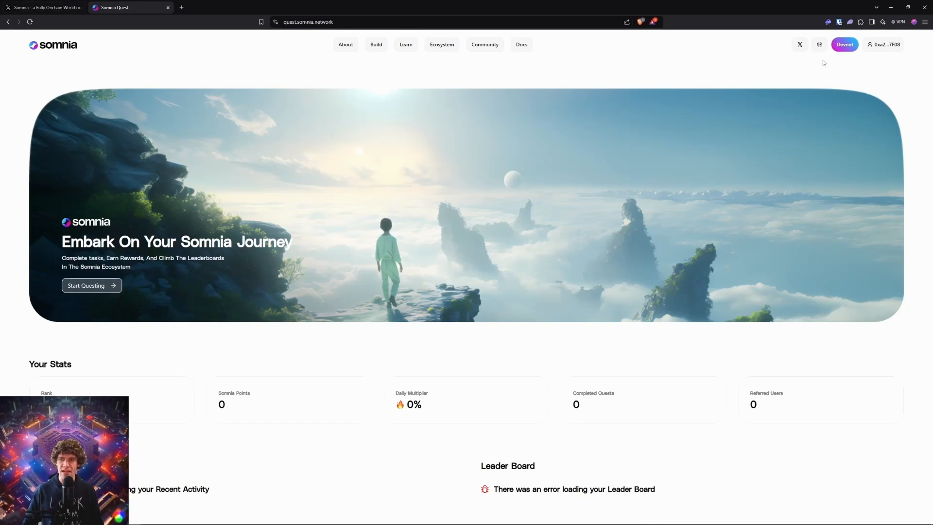
left_click(42, 7)
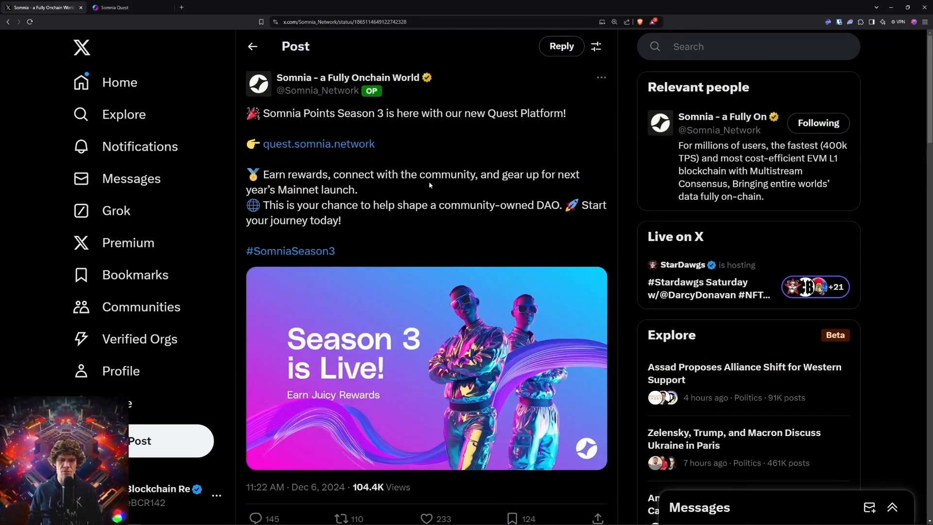
mouse_move(446, 220)
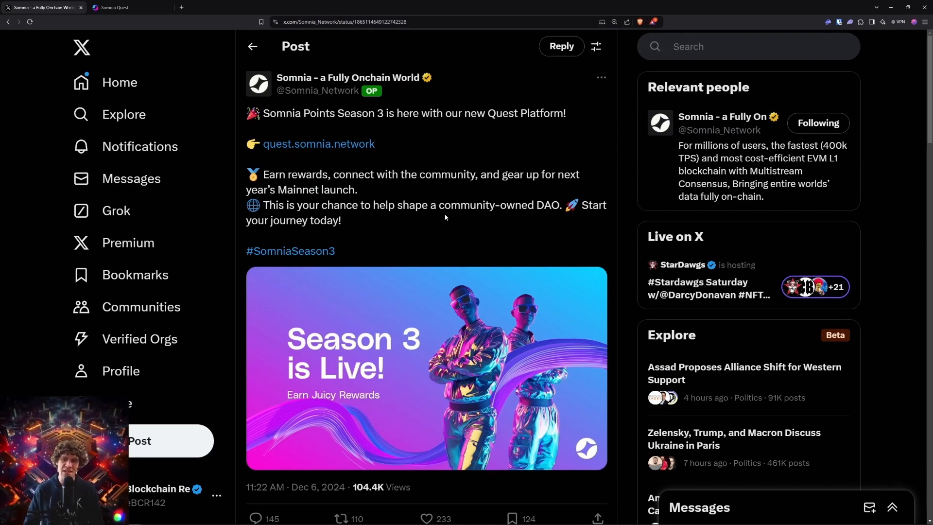
mouse_move(460, 123)
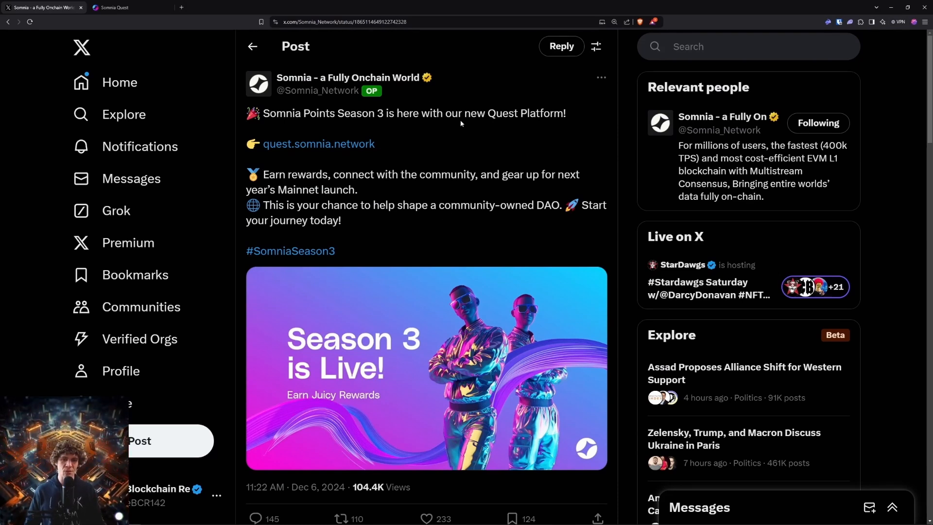
mouse_move(131, 8)
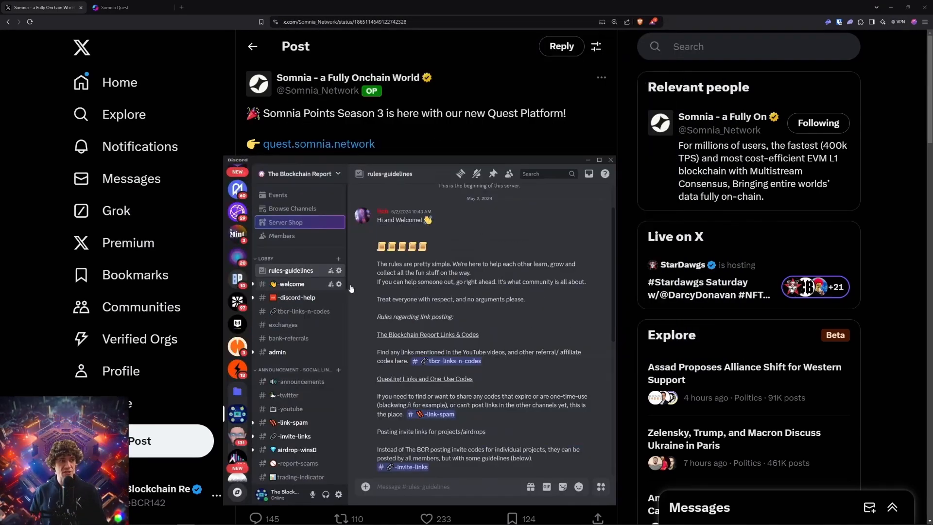
scroll("down", 3)
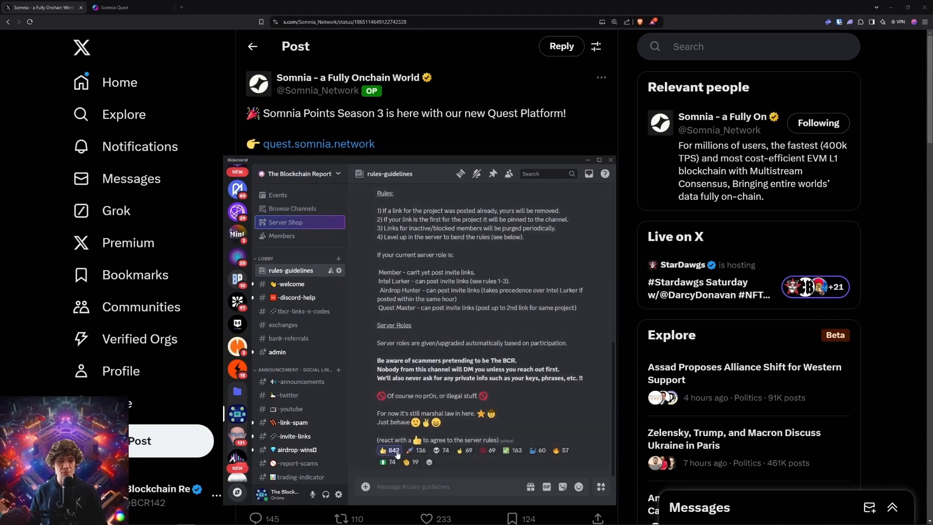
scroll("down", 3)
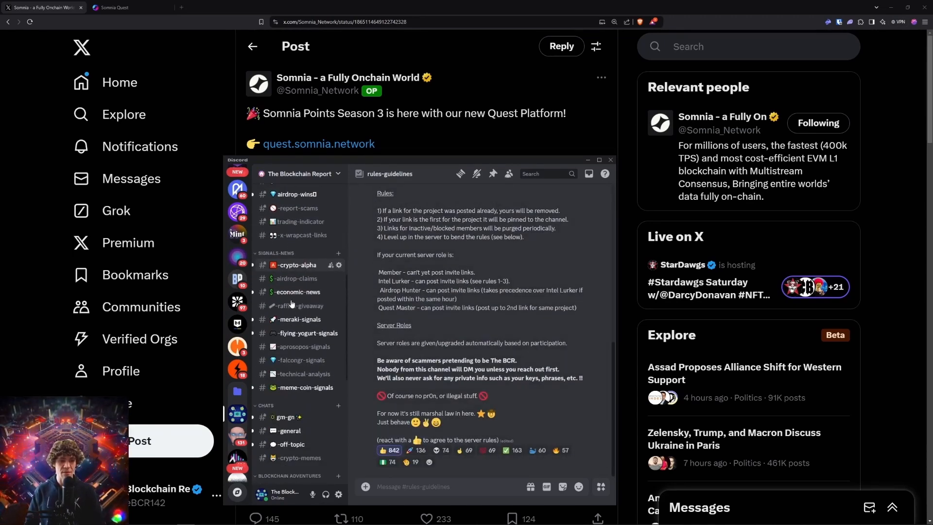
scroll("down", 3)
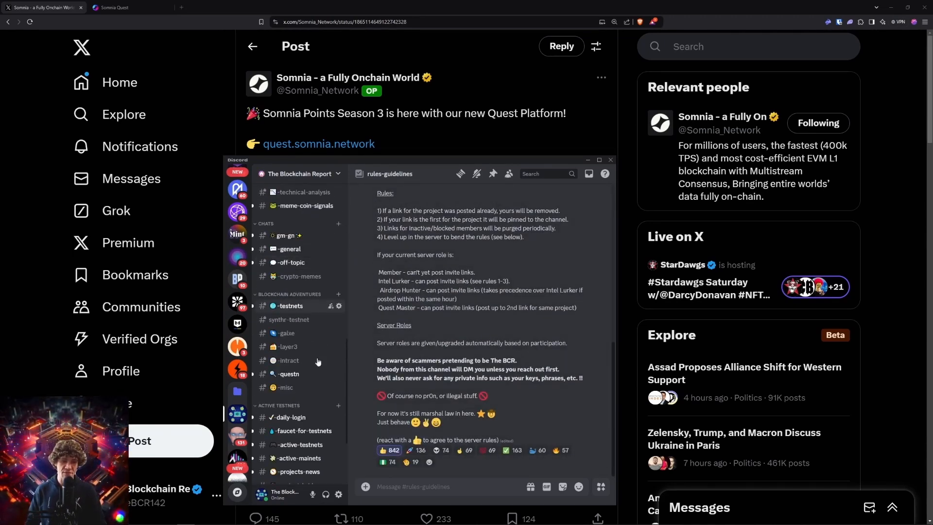
mouse_move(287, 235)
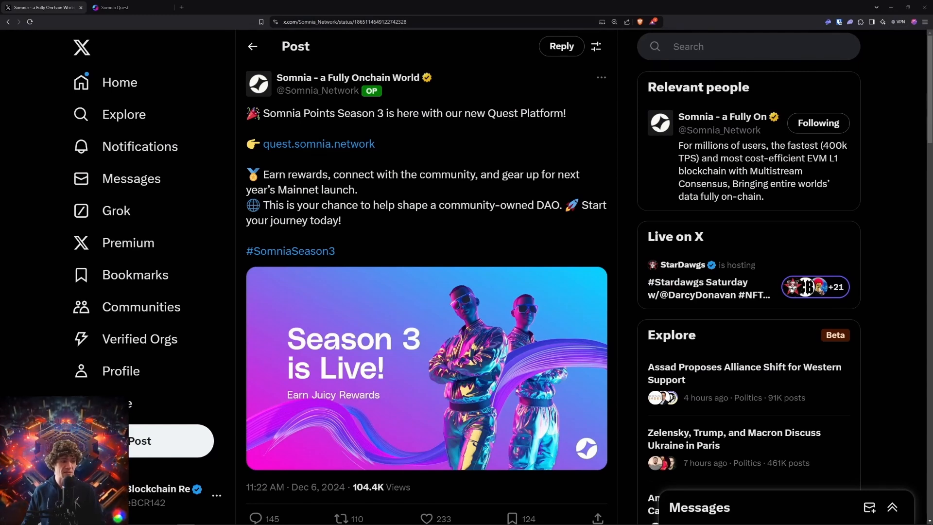
mouse_move(373, 10)
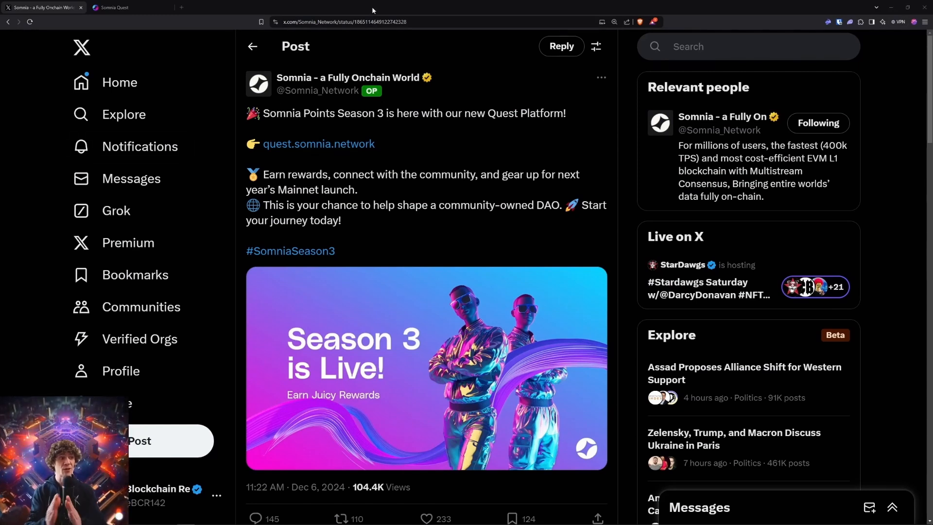
mouse_move(401, 45)
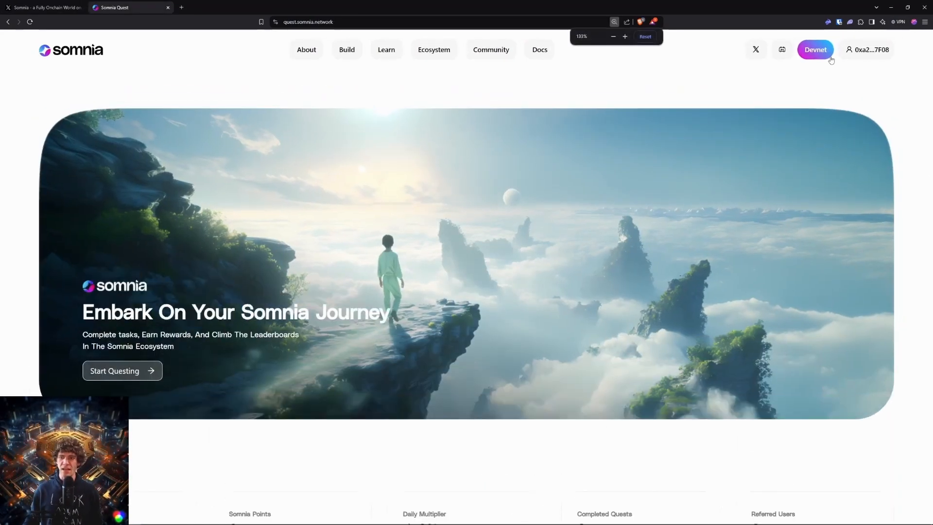
Open the account profile page and link the Discord account
left_click(867, 50)
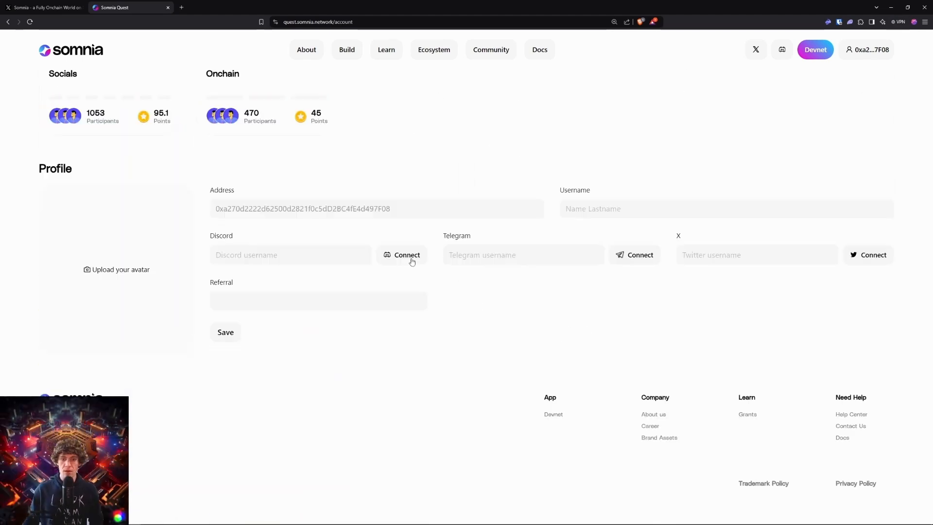
left_click(291, 254)
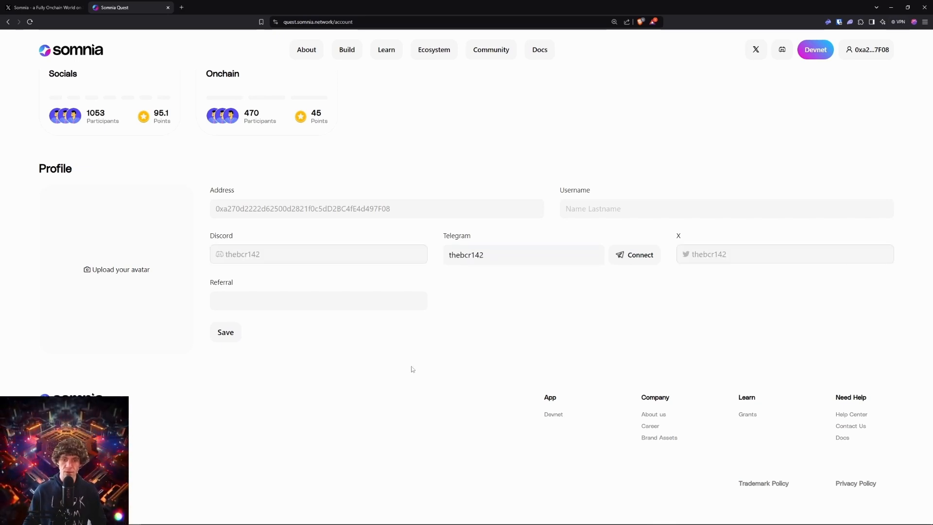
scroll("up", 3)
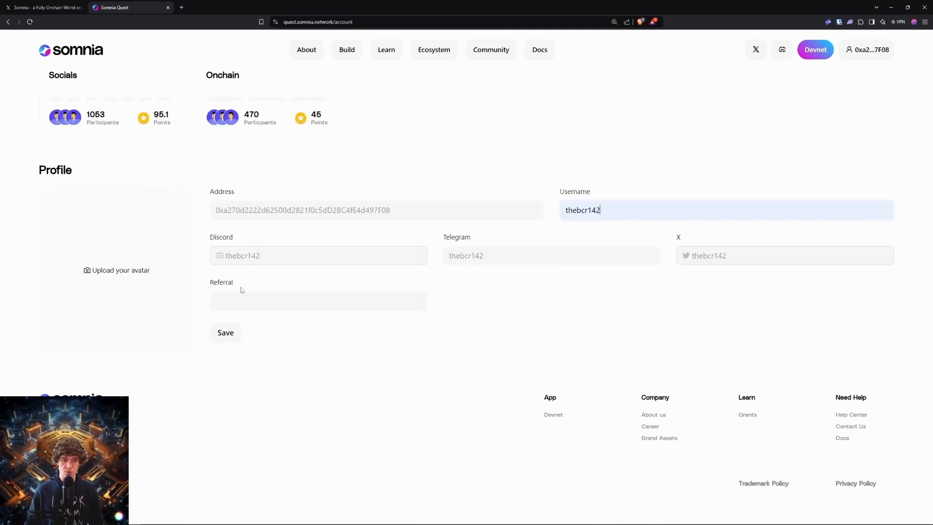
scroll("up", 3)
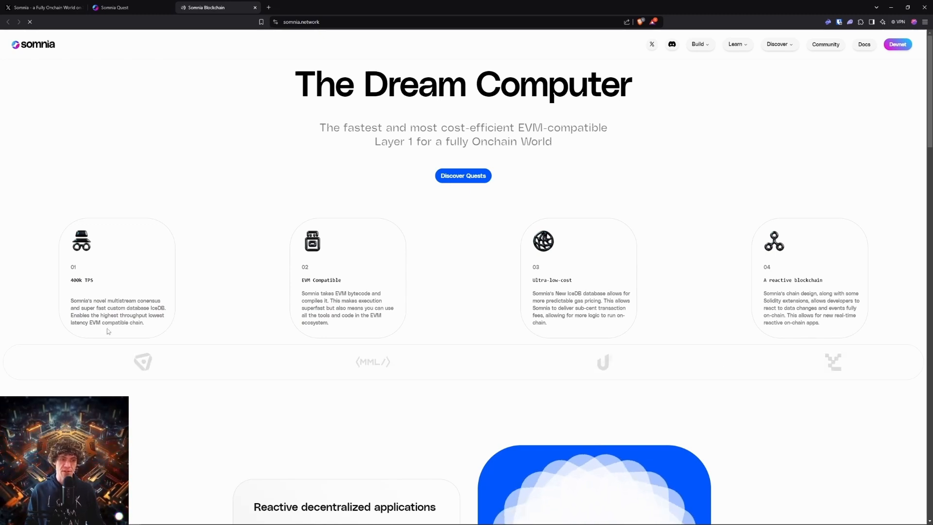
Go from the Somnia main site to the quest platform and reload to retry loading campaigns
left_click(29, 22)
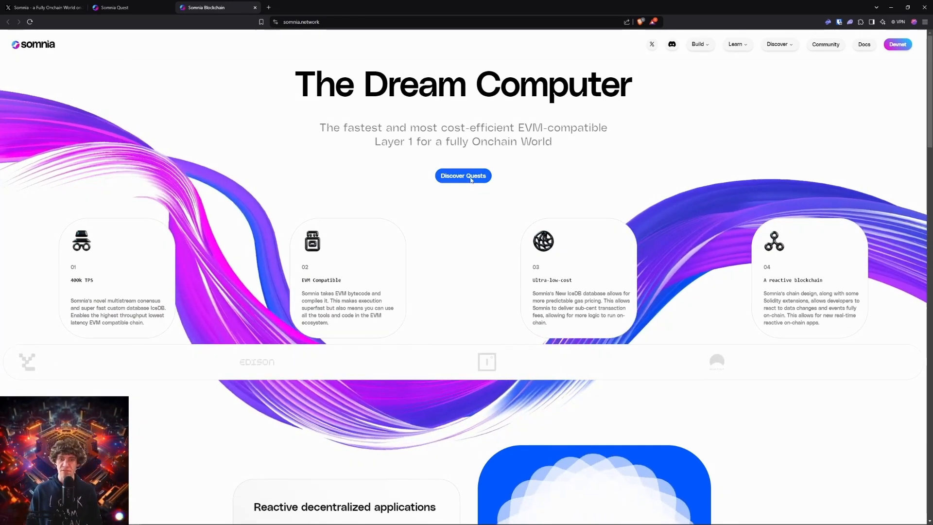
left_click(463, 175)
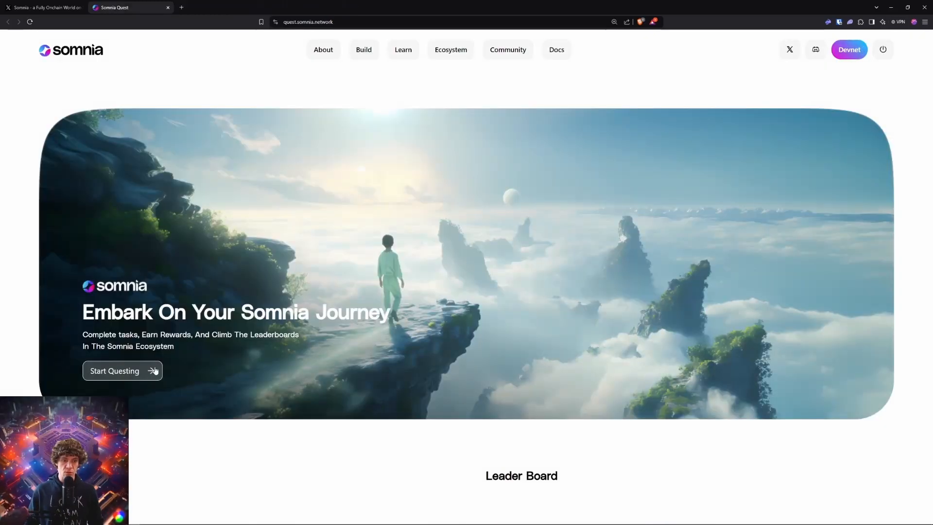
left_click(115, 370)
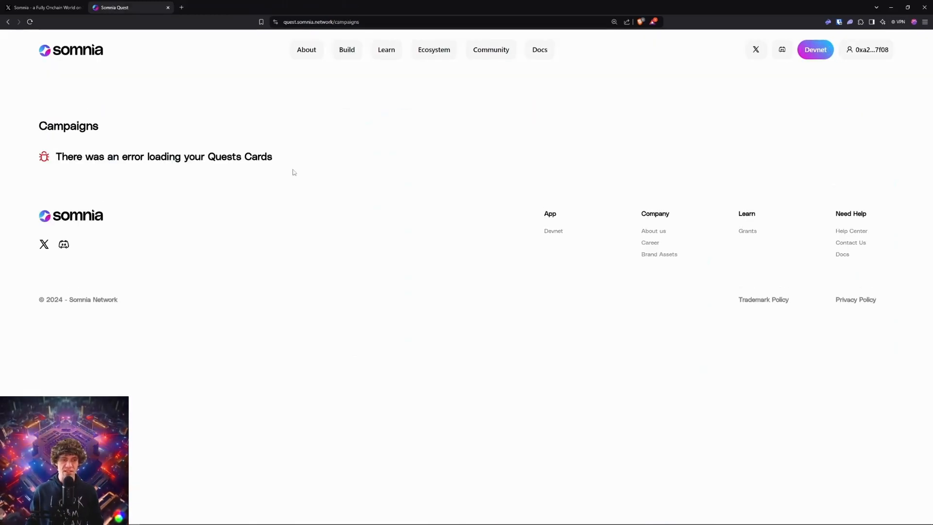
mouse_move(479, 145)
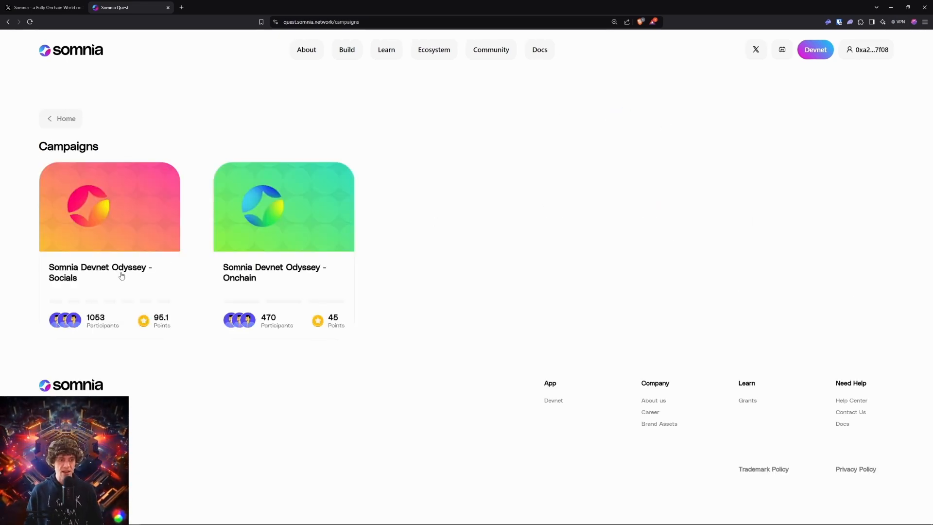
left_click(283, 207)
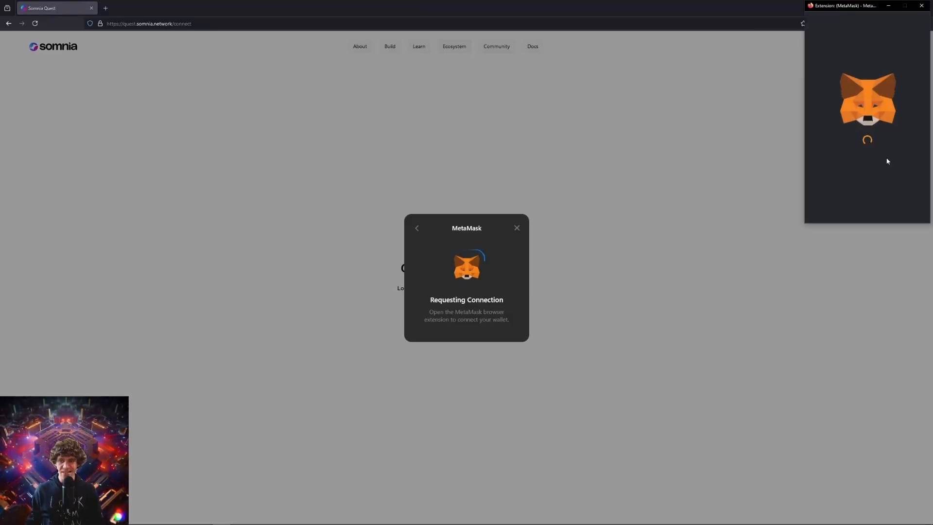
mouse_move(844, 180)
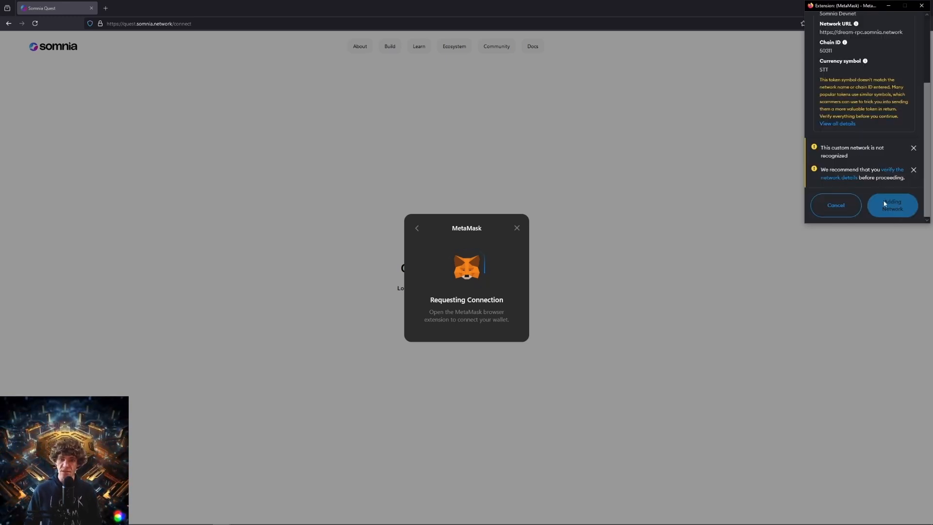
Approve adding Somnia Devnet in MetaMask, then start questing from the quest homepage
left_click(892, 204)
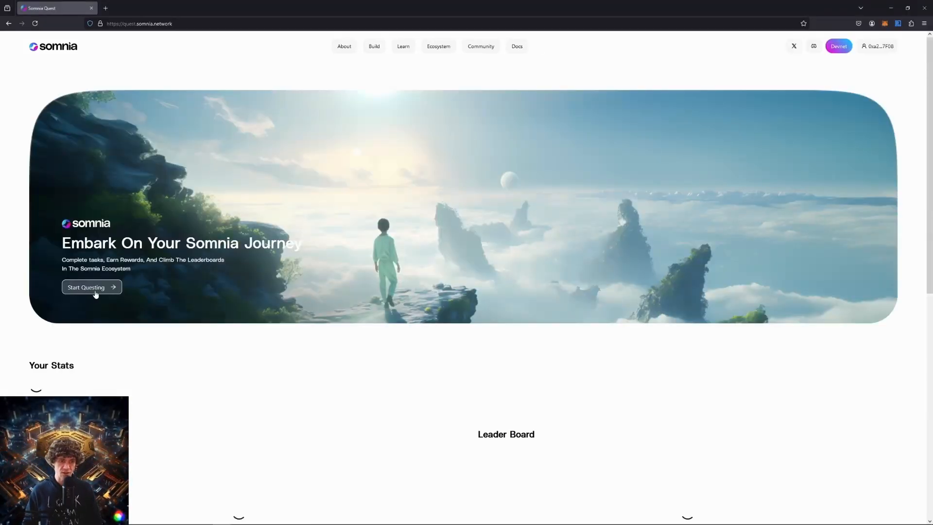
left_click(87, 287)
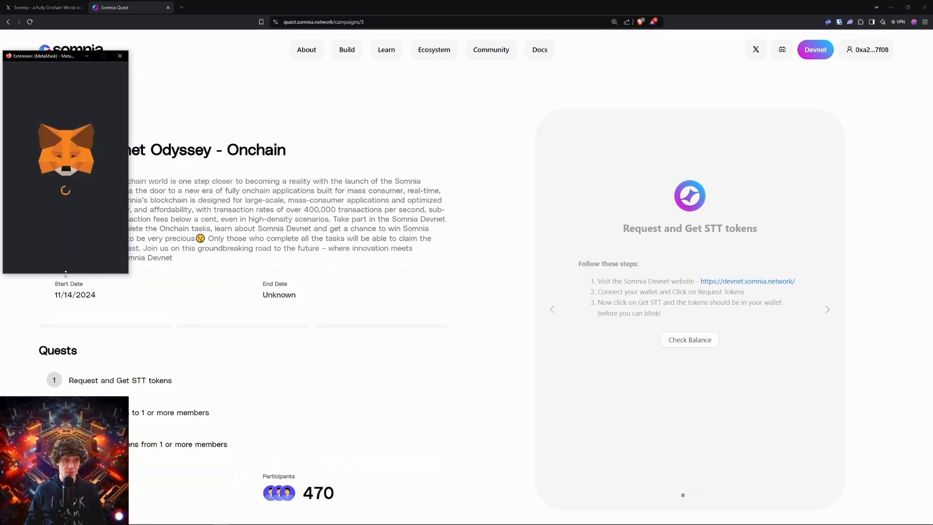
Close the stalled MetaMask window and follow the devnet.somnia.network link in the quest steps
left_click(120, 56)
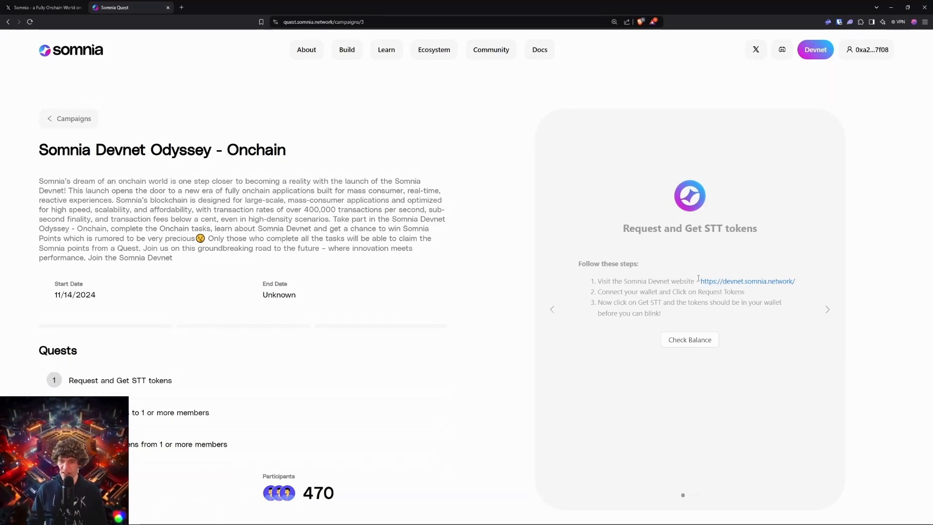
left_click(747, 281)
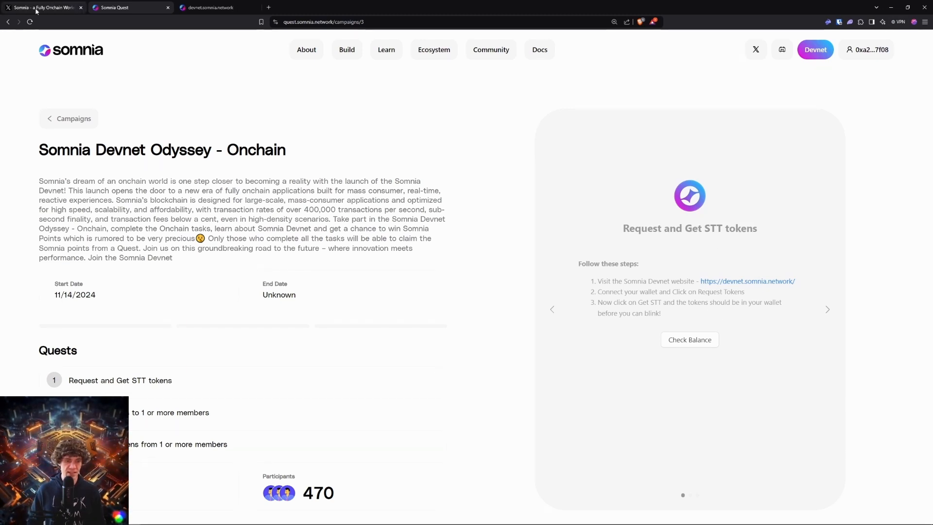
Transfer 0.1 STT to a randomly generated address and sign it in Rabby
left_click(212, 7)
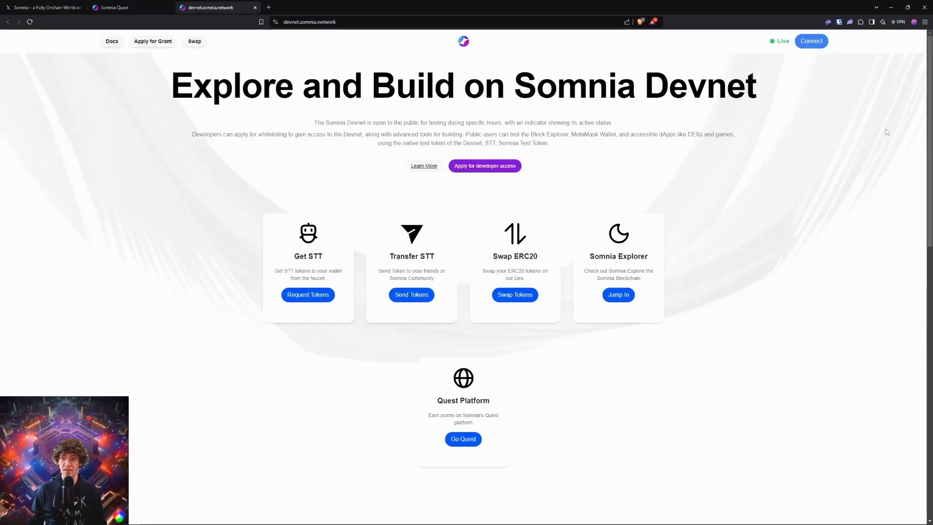
left_click(810, 40)
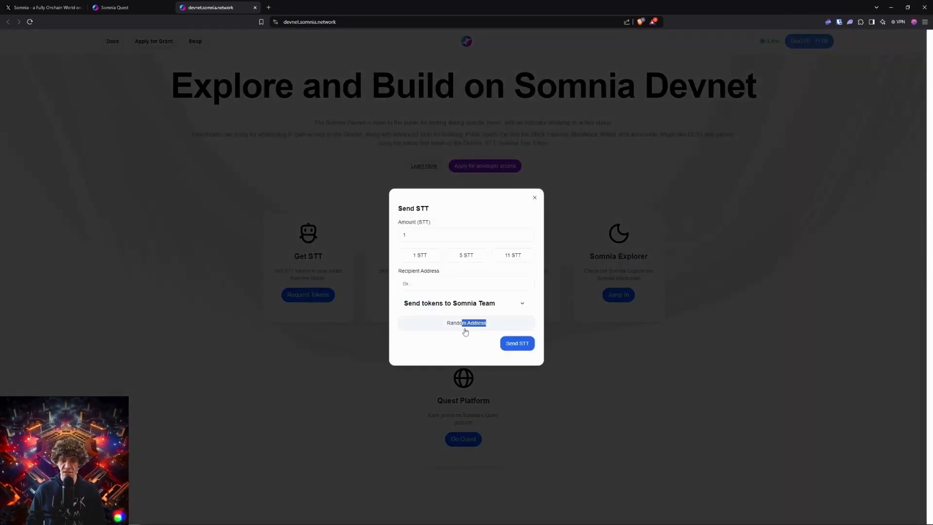
left_click(466, 322)
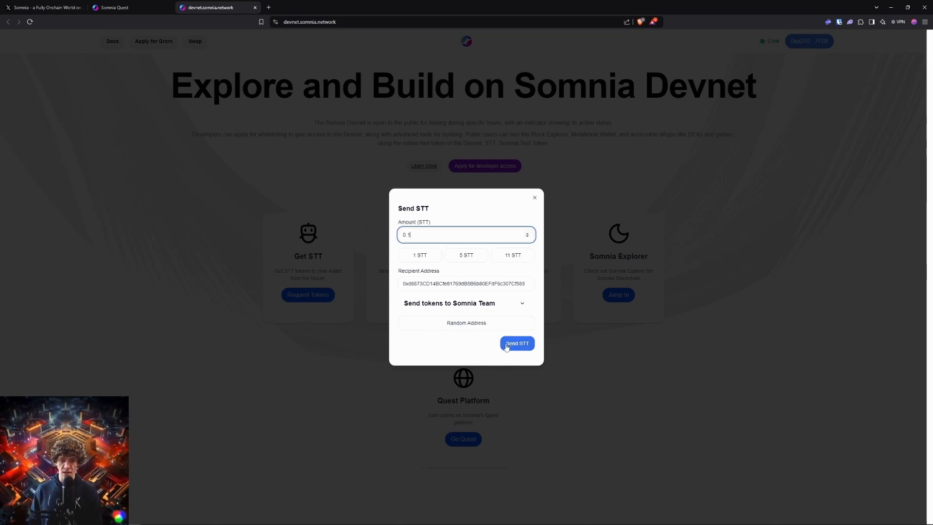
left_click(516, 343)
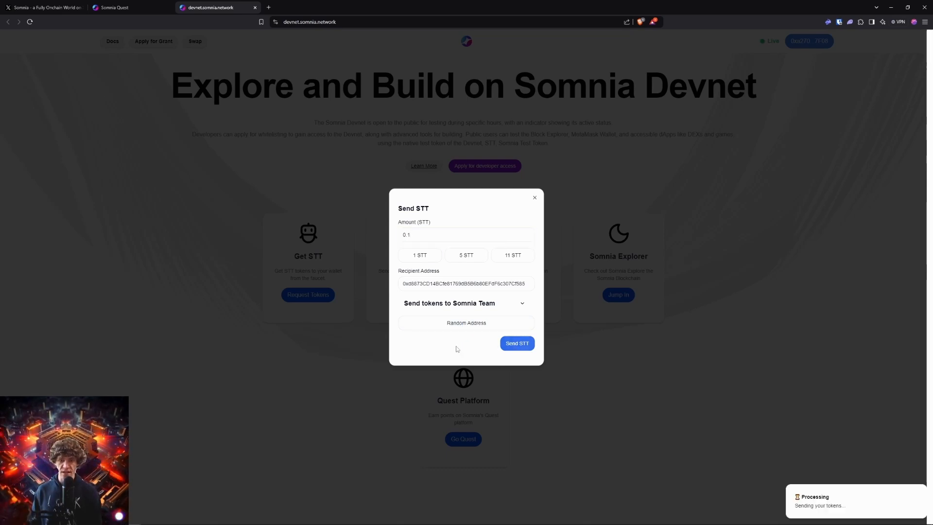
left_click(516, 342)
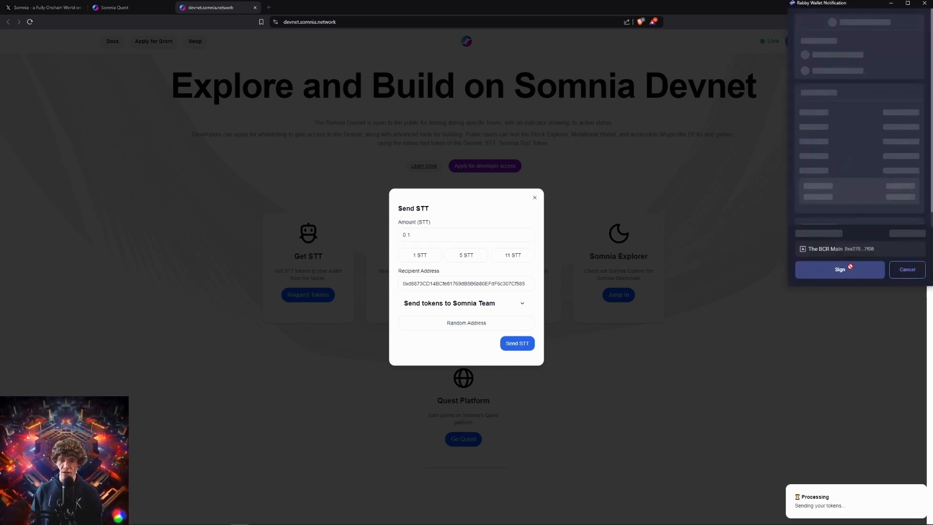
left_click(119, 8)
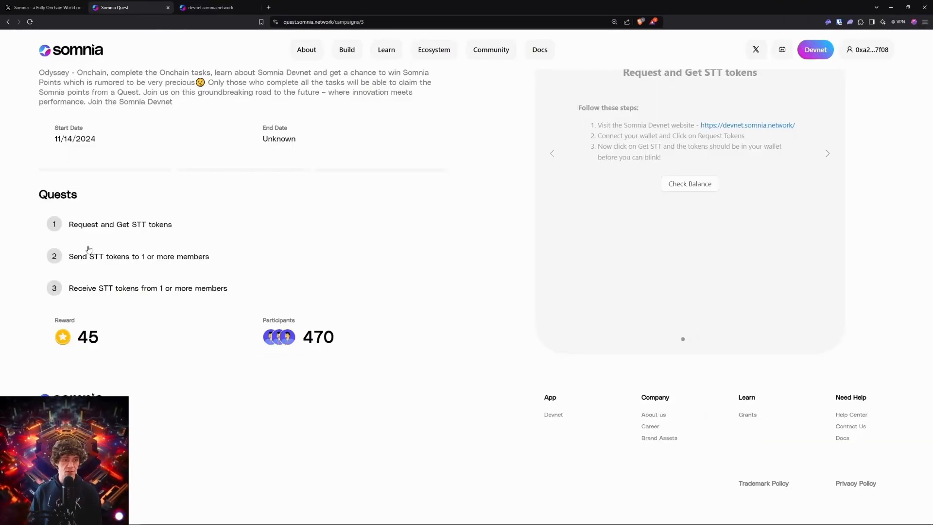
Filter Rabby's assets to Somnia Devnet to see the 10.8994 STT balance
left_click(212, 8)
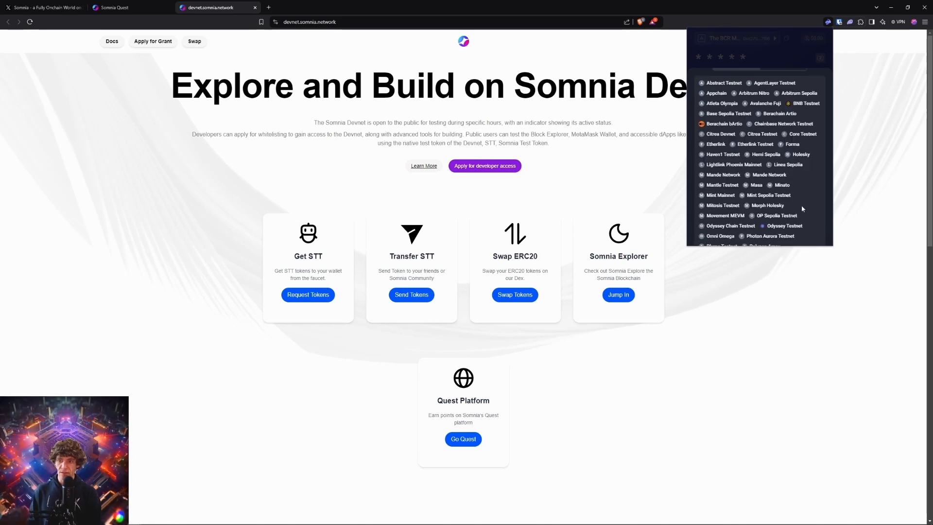
scroll("down", 3)
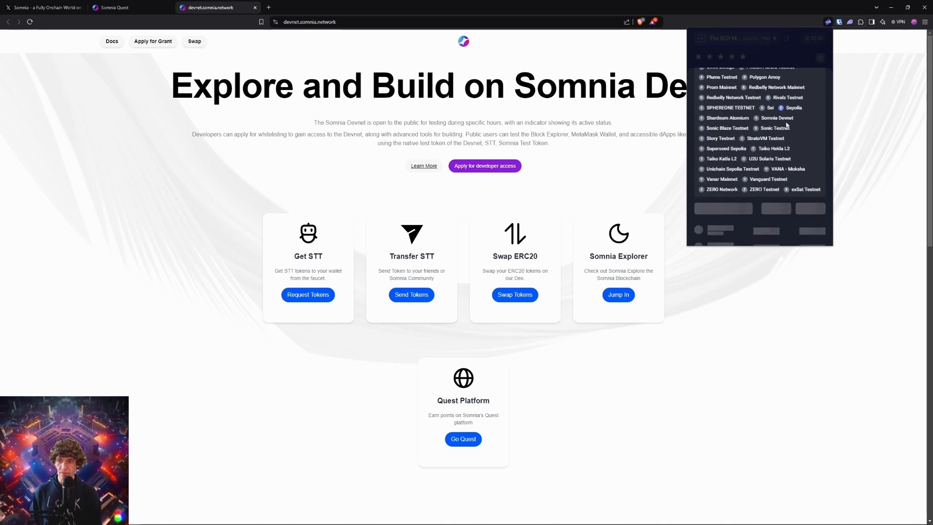
left_click(776, 117)
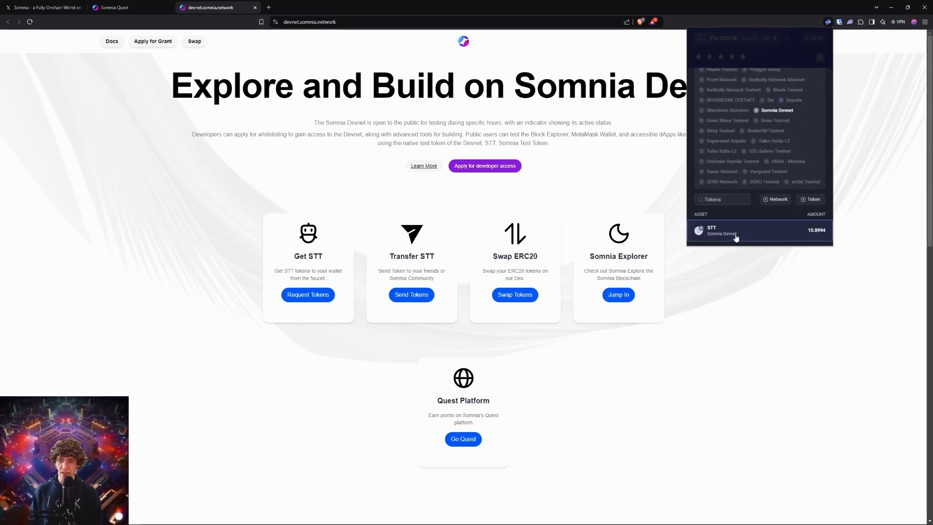
mouse_move(778, 269)
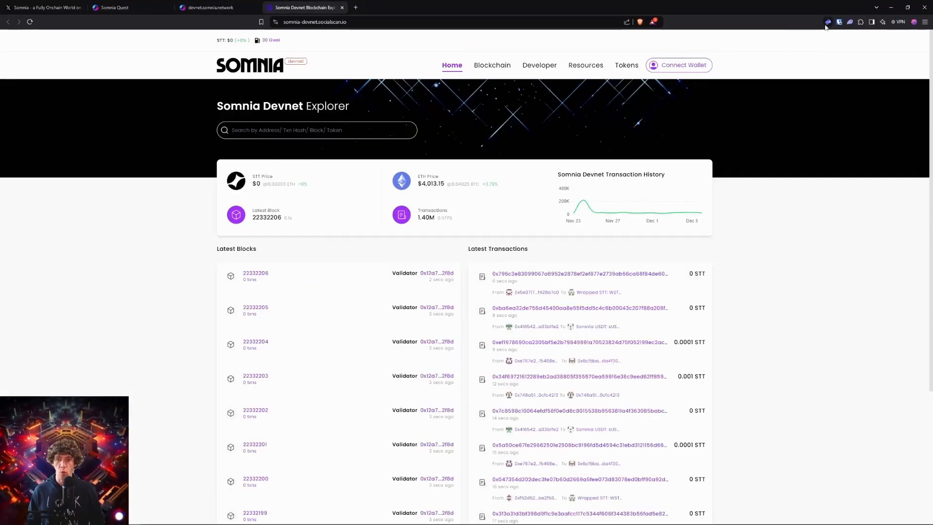
Look up the wallet in the explorer, open the 0.1 STT transfer, and copy its hash
left_click(840, 22)
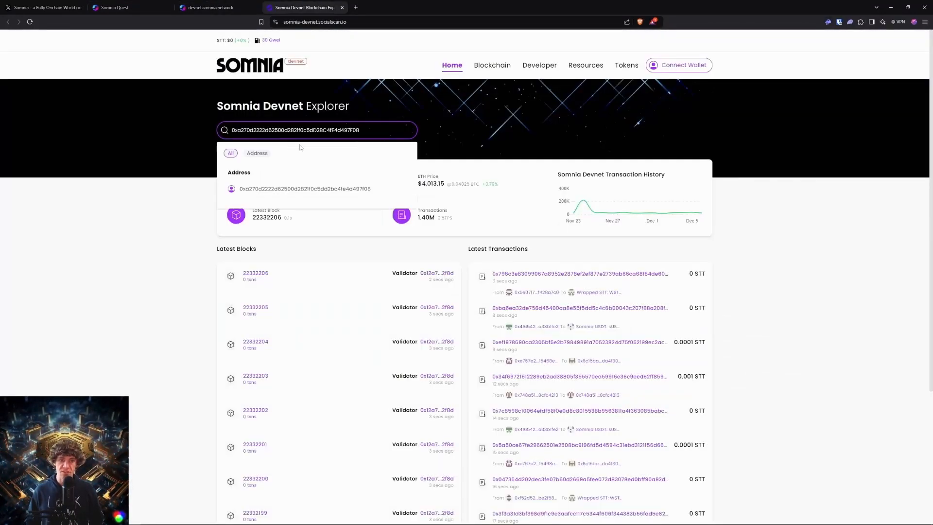
left_click(305, 189)
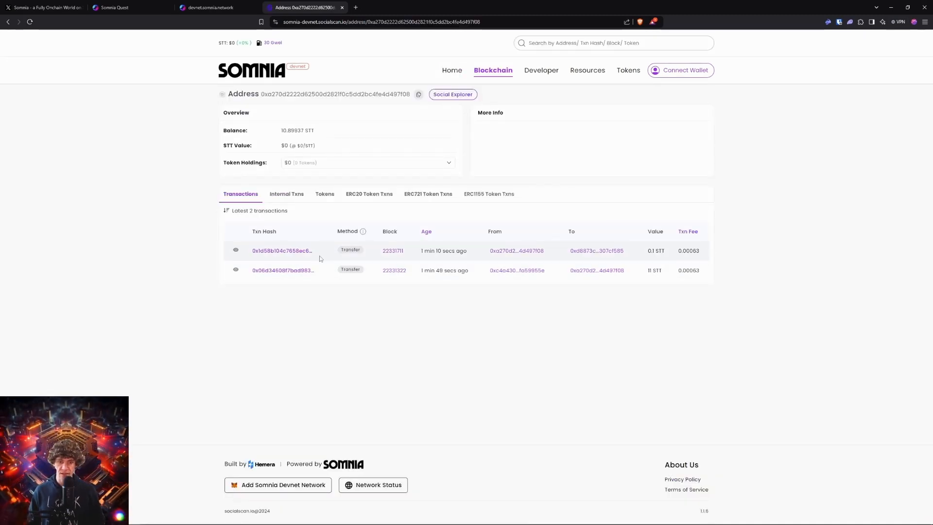
left_click(281, 251)
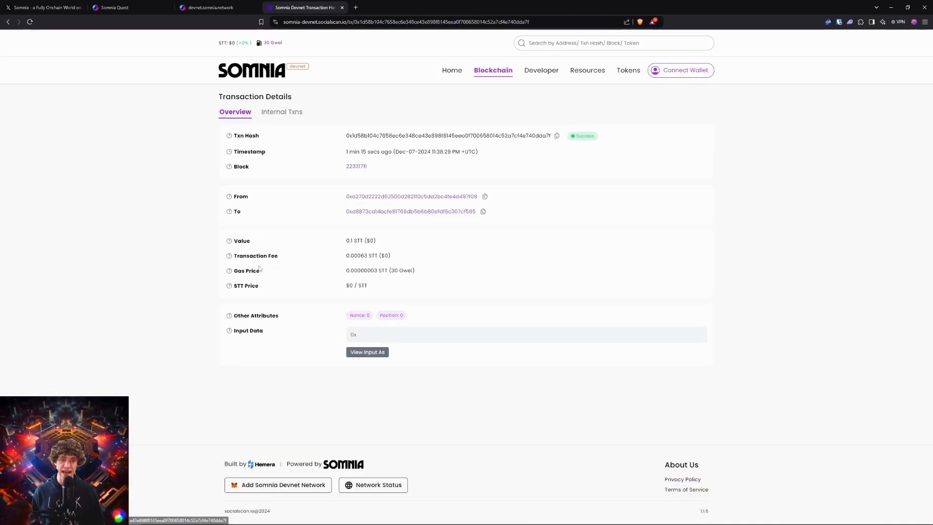
left_click(557, 135)
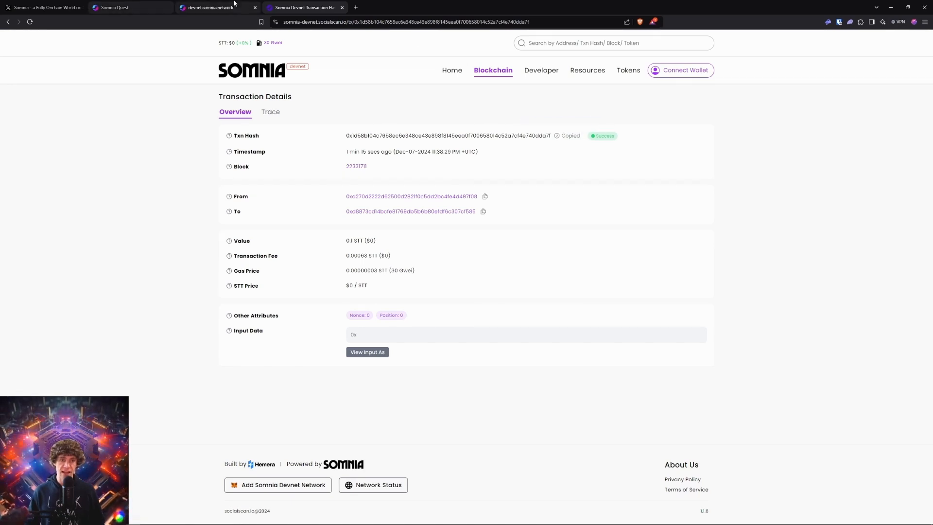
Submit the pasted transfer hash to the send quest, then advance to the Receive STT quest
left_click(113, 7)
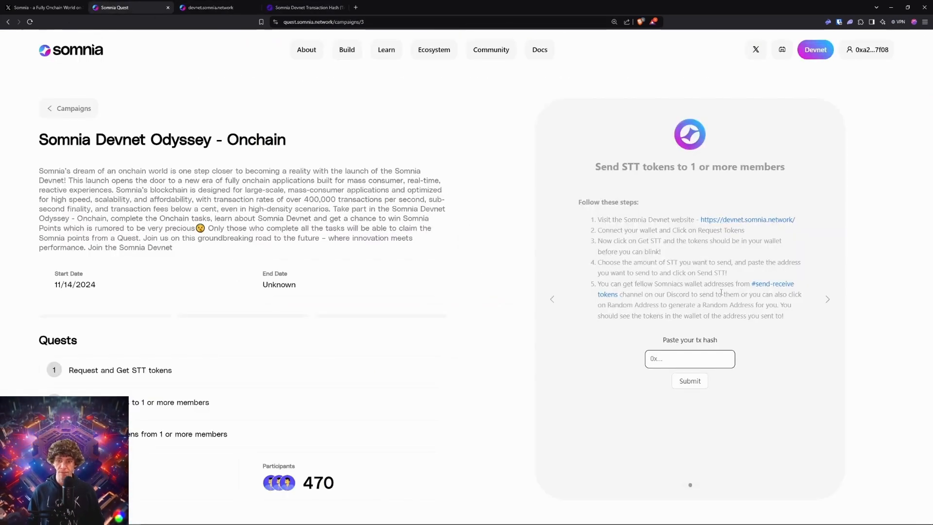
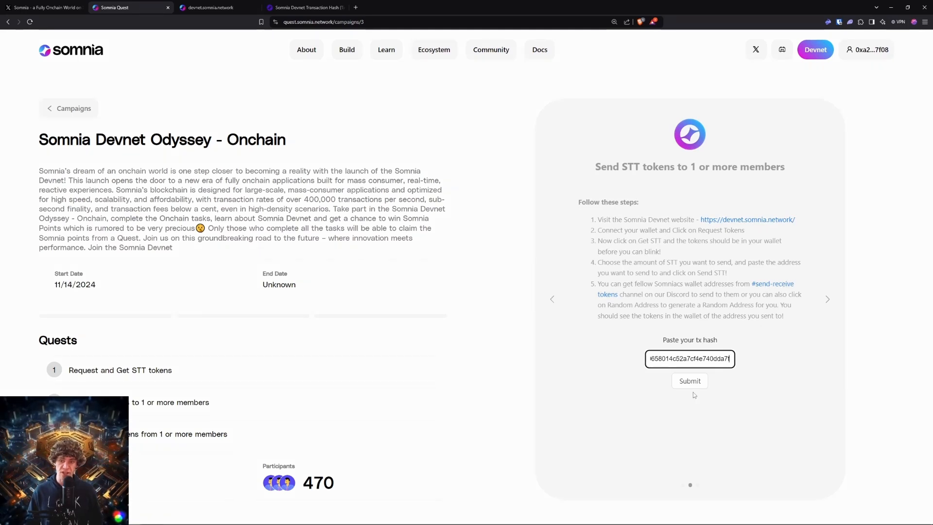
left_click(689, 381)
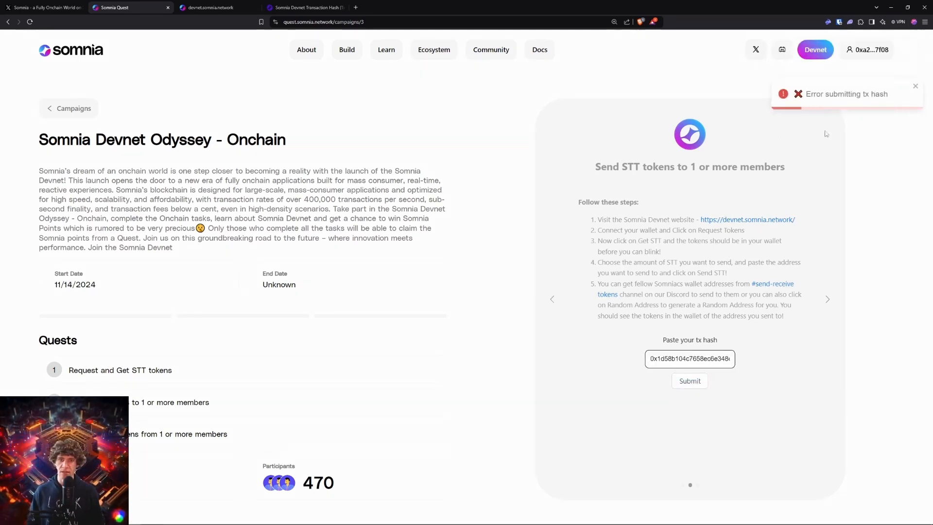
left_click(826, 299)
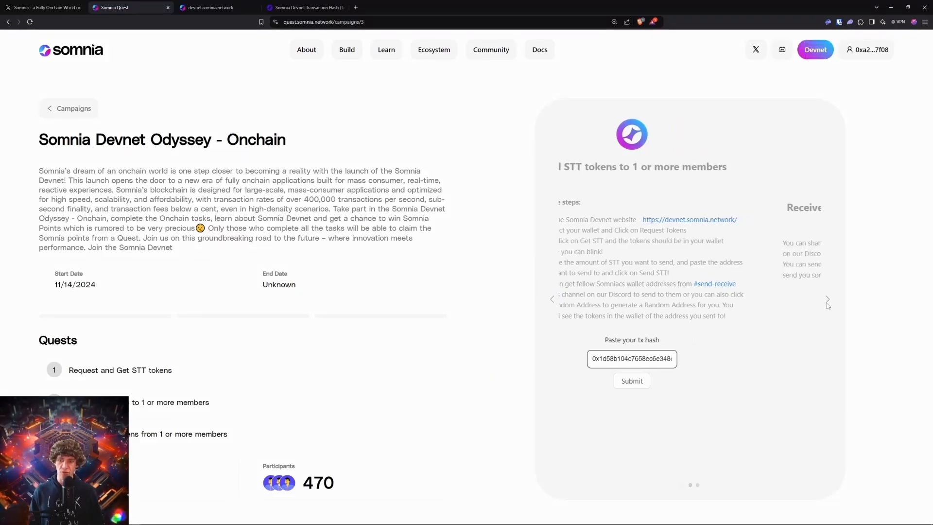
left_click(827, 299)
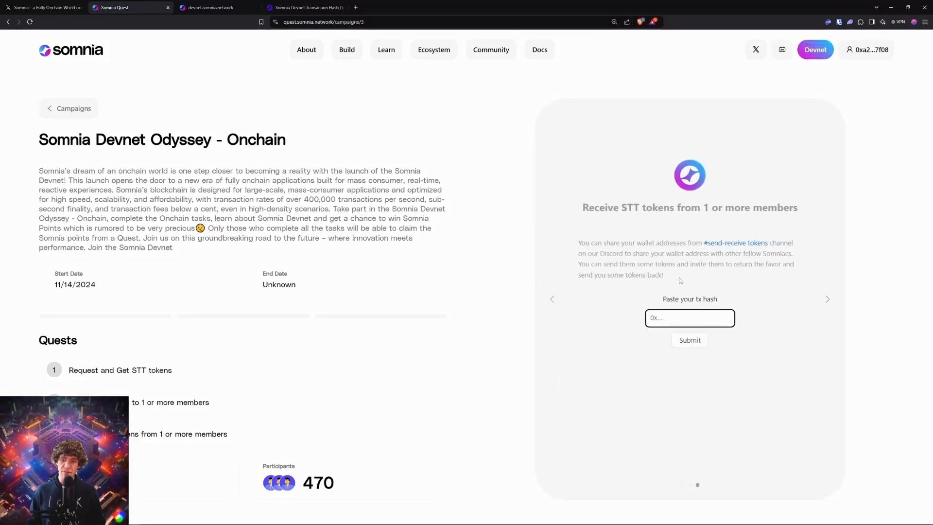
mouse_move(488, 131)
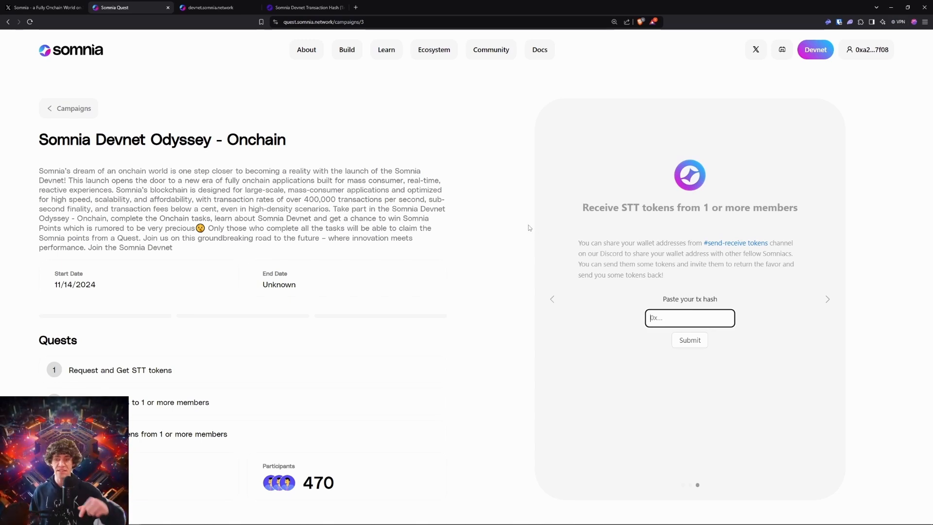
View the sending wallet's address page with 10.89937 STT, then switch to the Devnet site tab
left_click(303, 7)
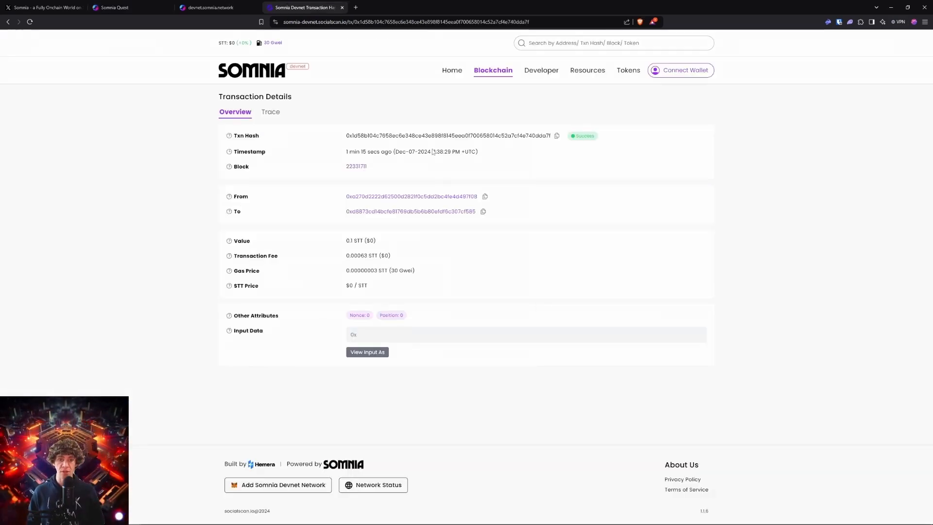
left_click(411, 196)
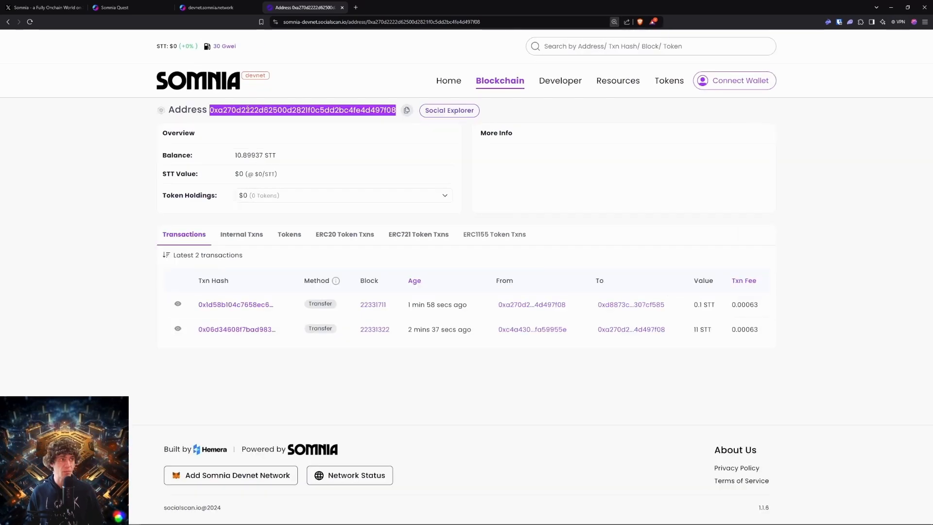
left_click(214, 8)
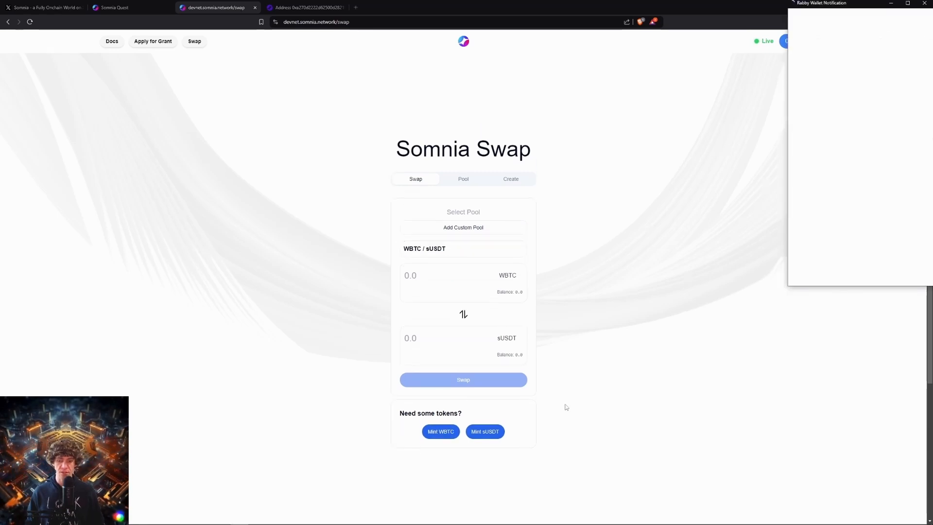
Mint sUSDT, then mint WBTC from the WBTC / sUSDT pool, signing both in Rabby
left_click(860, 220)
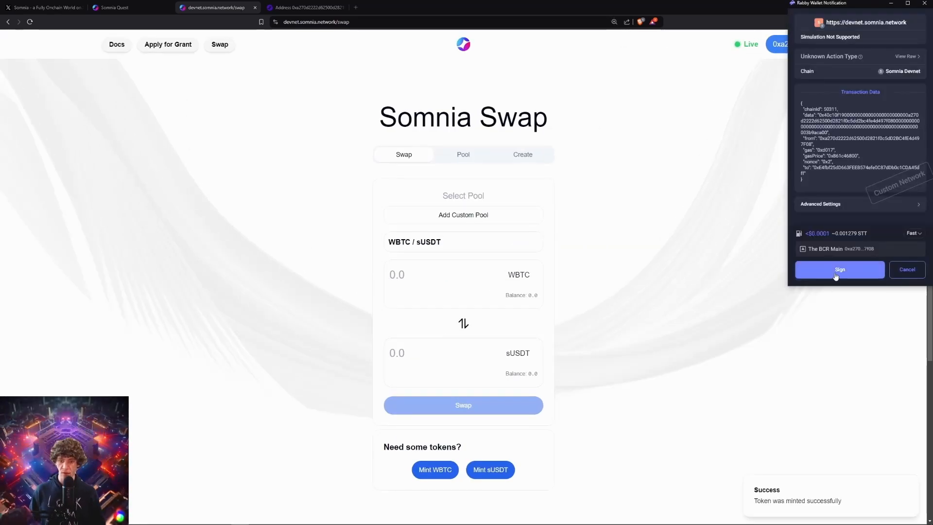
left_click(839, 268)
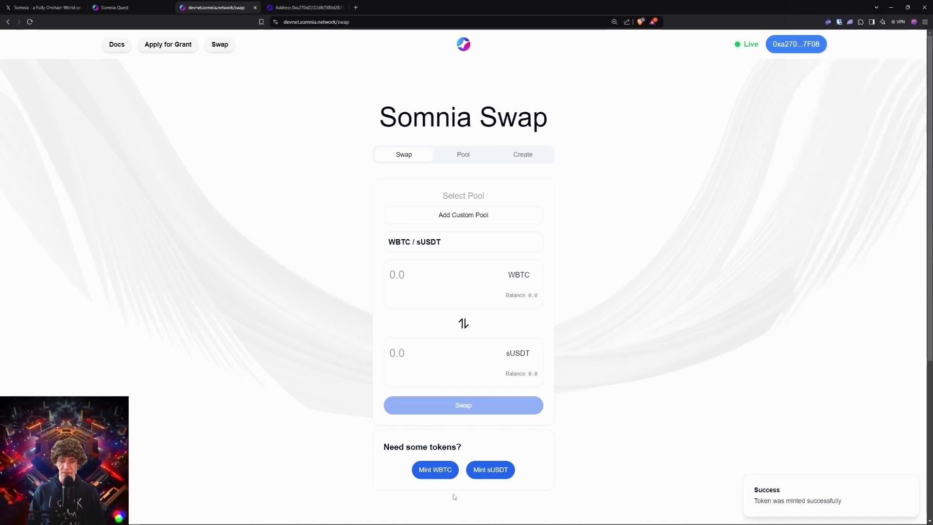
left_click(463, 242)
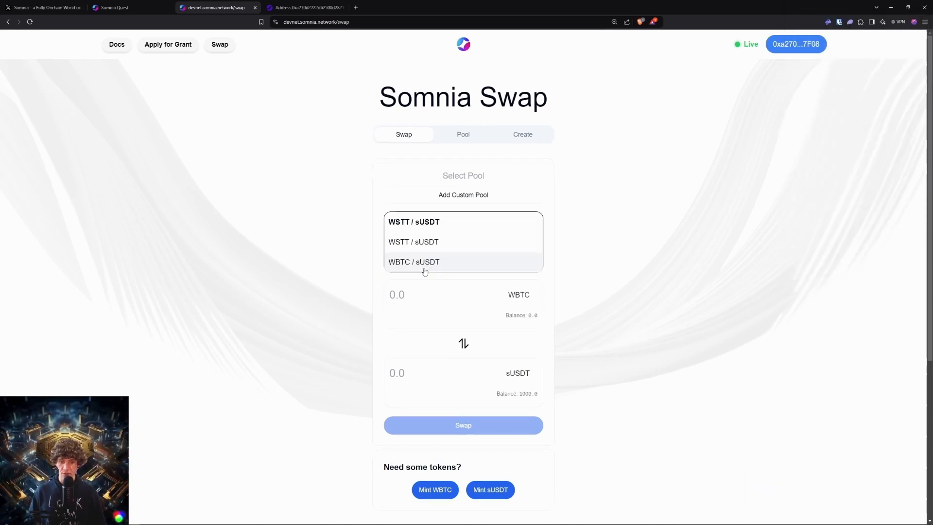
left_click(414, 262)
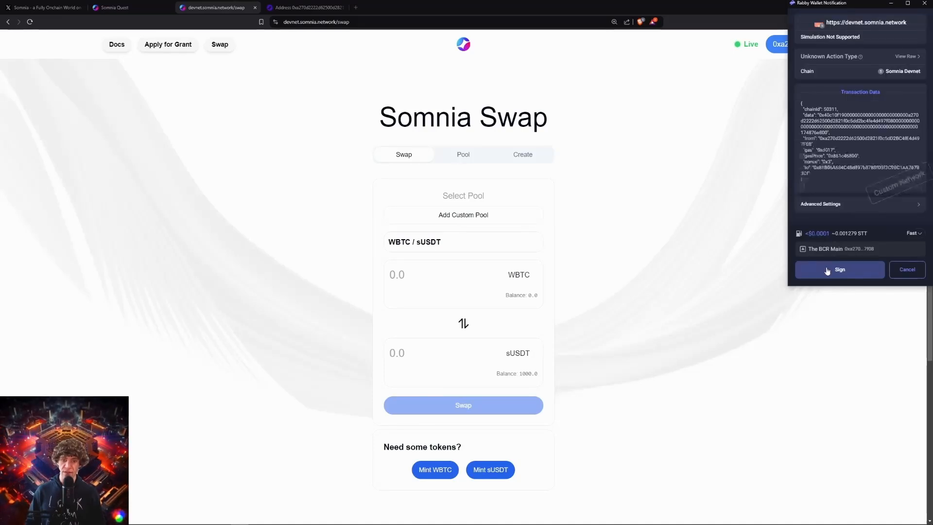
left_click(839, 269)
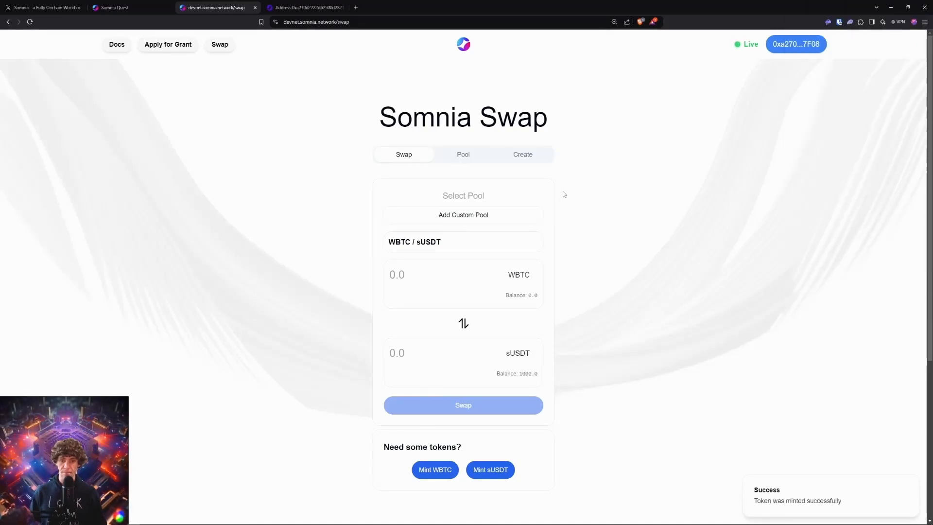
Enter 5 WBTC, approve WBTC spending in Rabby, and swap it for sUSDT
type("5")
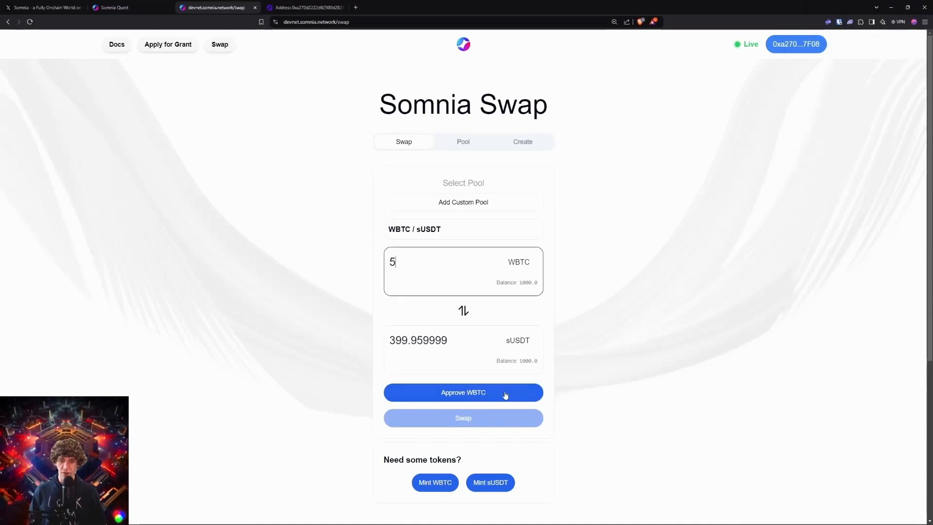
left_click(463, 392)
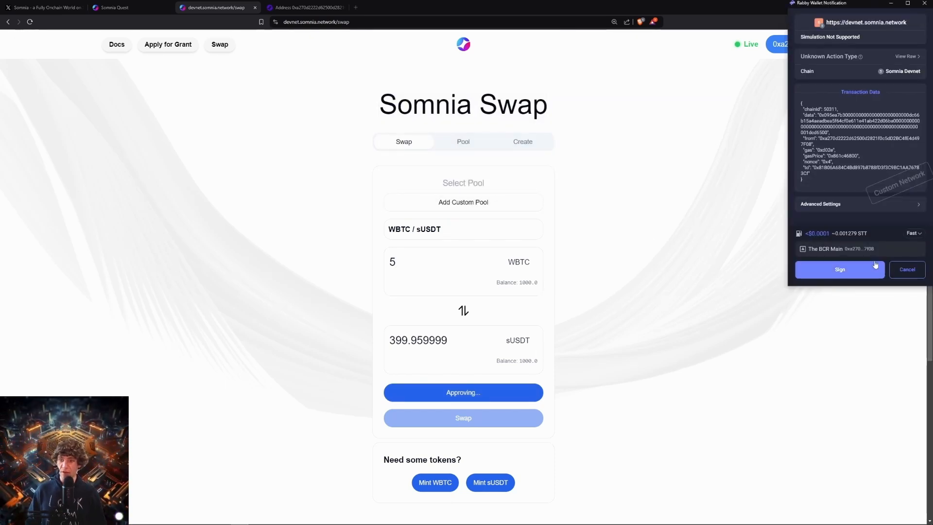
left_click(840, 268)
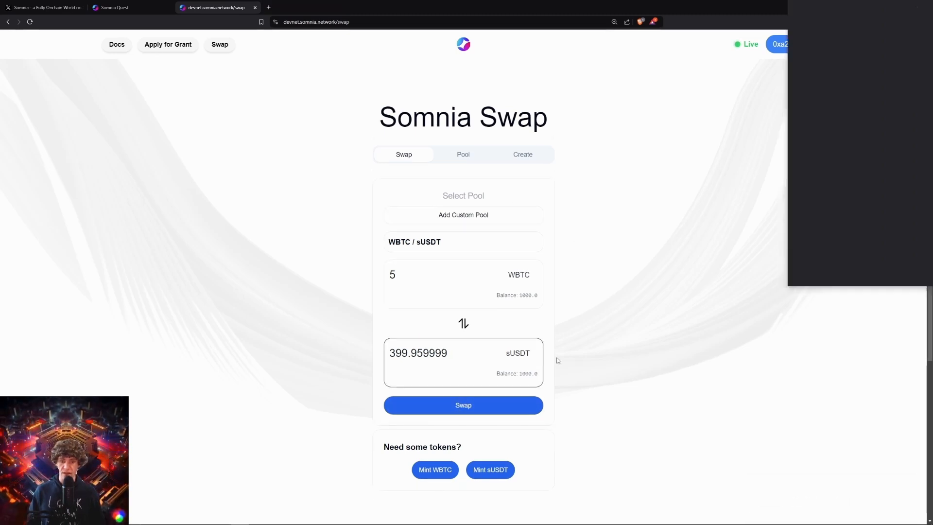
left_click(463, 404)
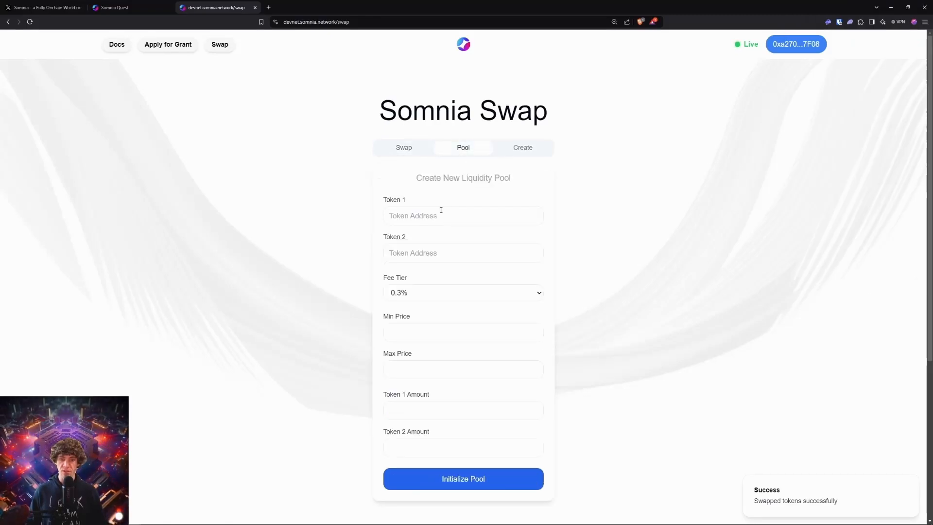
Finish the swap and return to the WSTT / sUSDT swap view, sUSDT balance 1199.9599
left_click(403, 147)
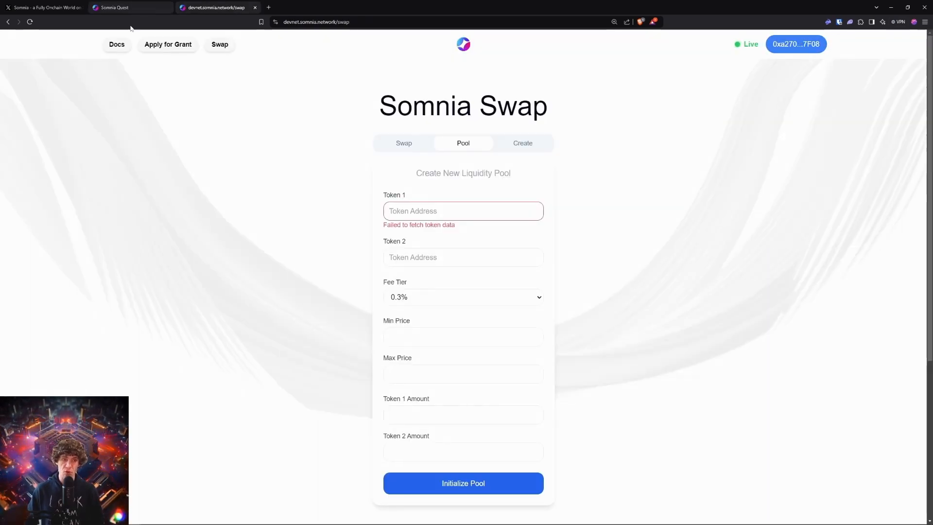
scroll("down", 3)
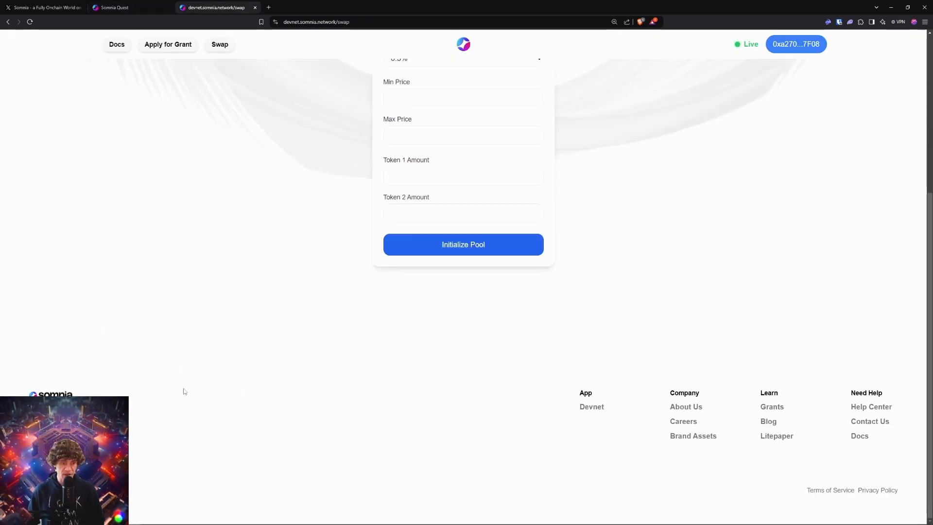
left_click(926, 21)
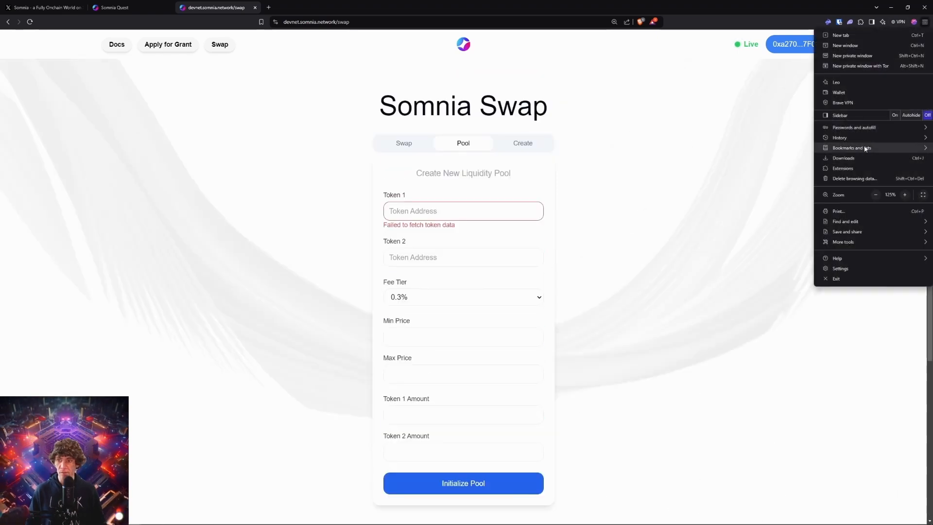
left_click(403, 143)
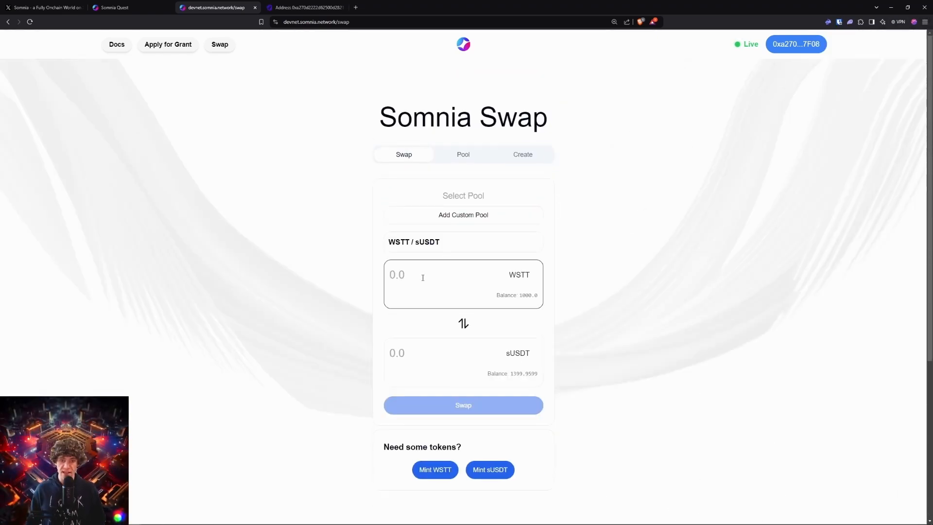
Review the wallet's internal transactions and token transfers for the WBTC-to-sUSDT swap on the explorer
left_click(307, 8)
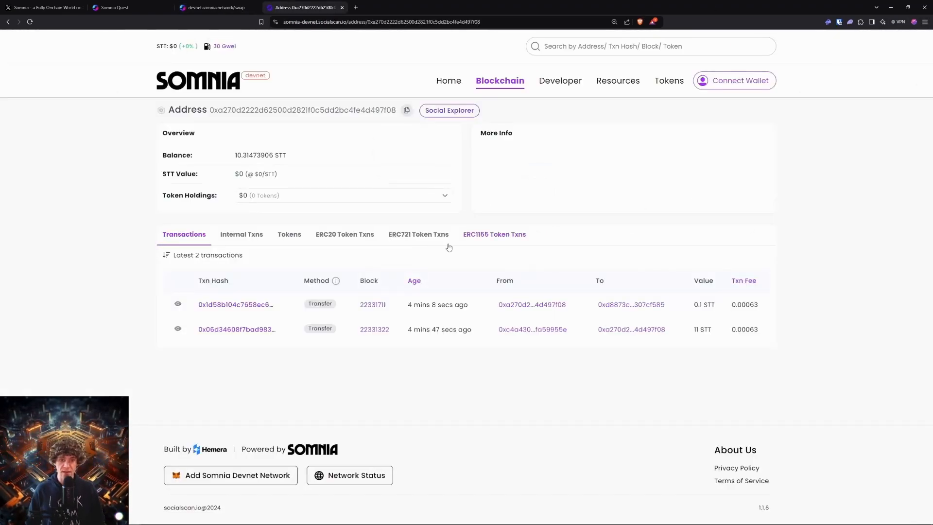
left_click(241, 233)
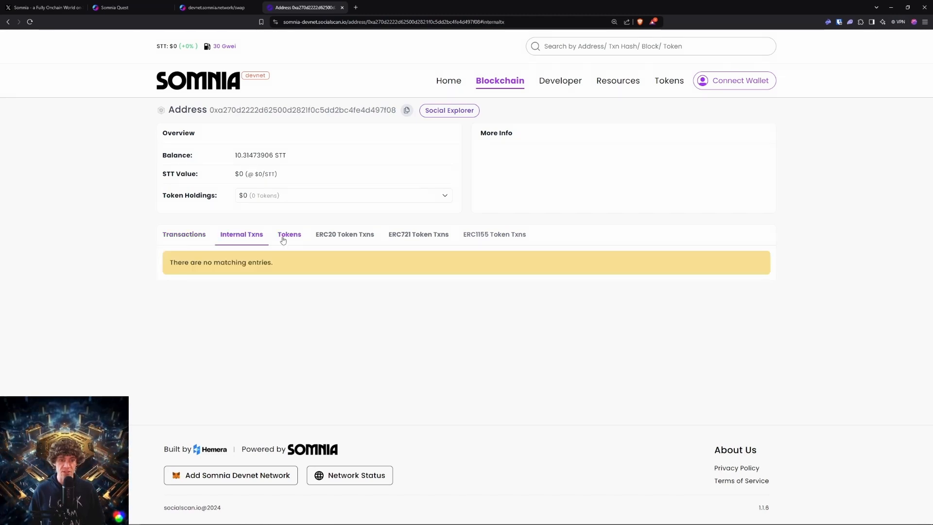
left_click(342, 234)
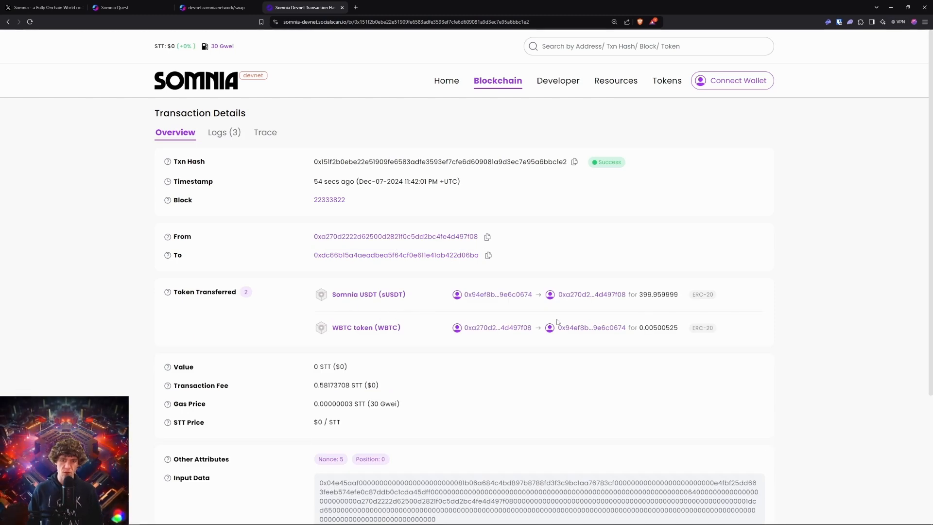
mouse_move(400, 302)
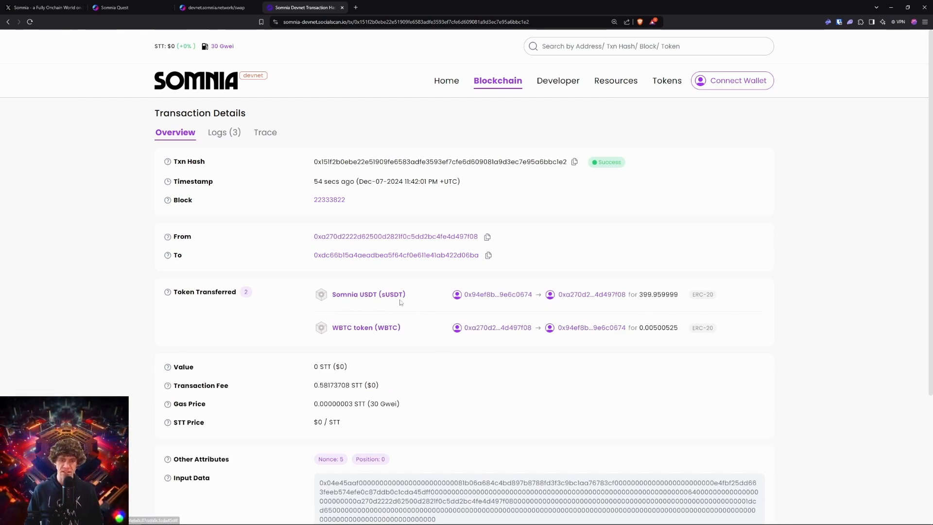
left_click(217, 7)
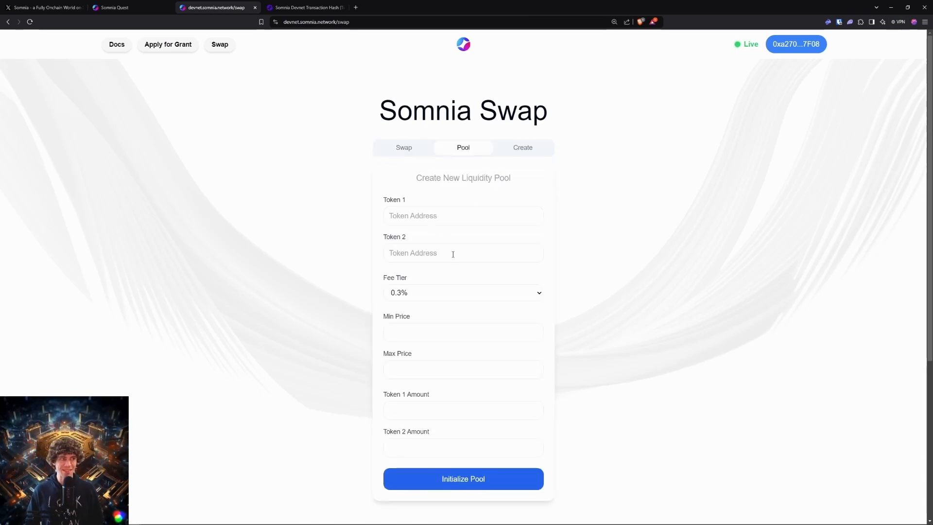
Open the Somnia USDT token page from the swap transaction details
left_click(463, 215)
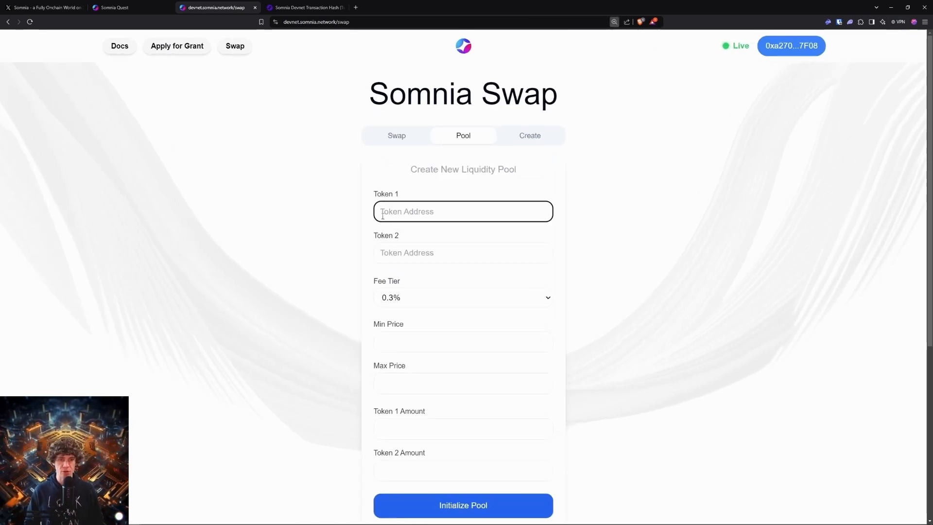
left_click(305, 8)
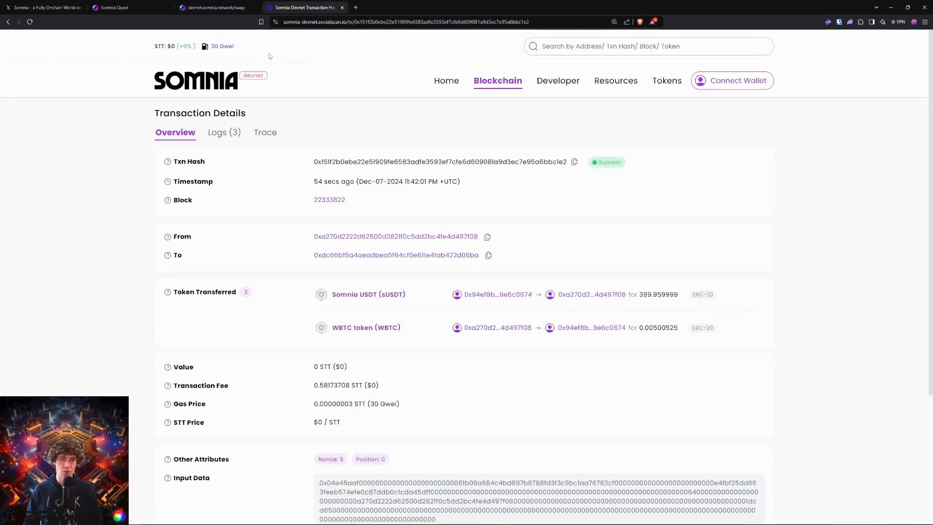
mouse_move(664, 252)
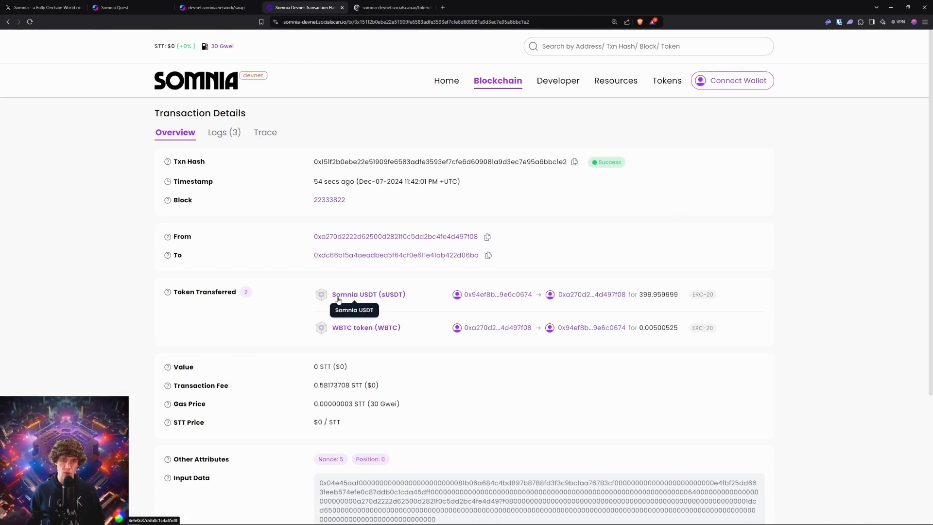
left_click(368, 294)
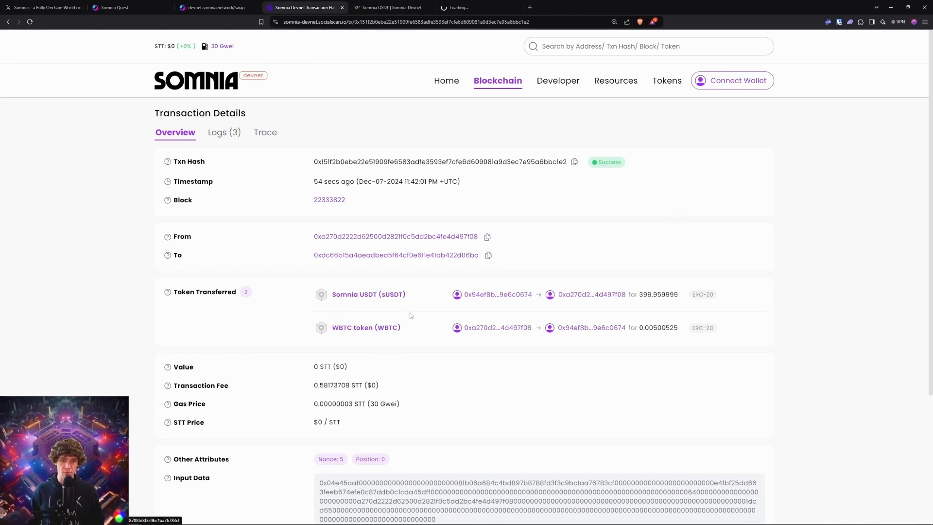
left_click(368, 293)
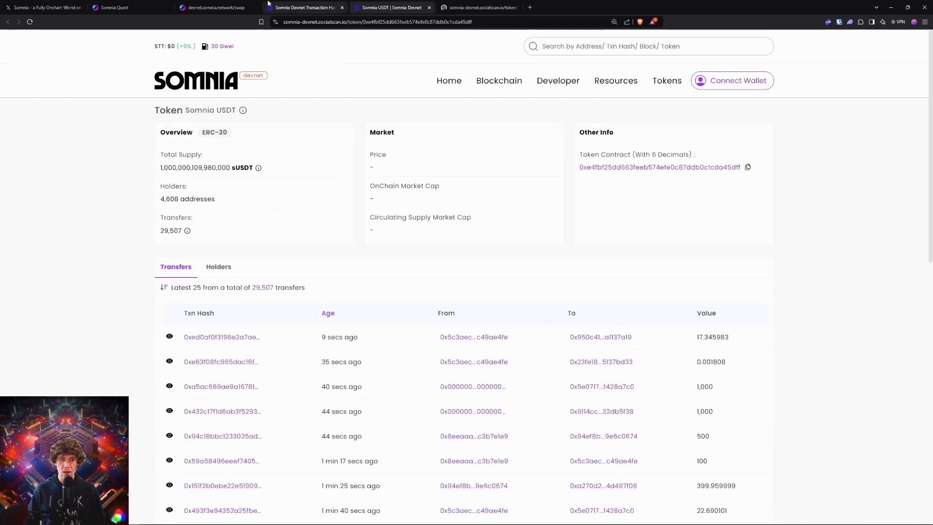
Copy the Somnia USDT contract address into the pool's Token 1 field
left_click(217, 7)
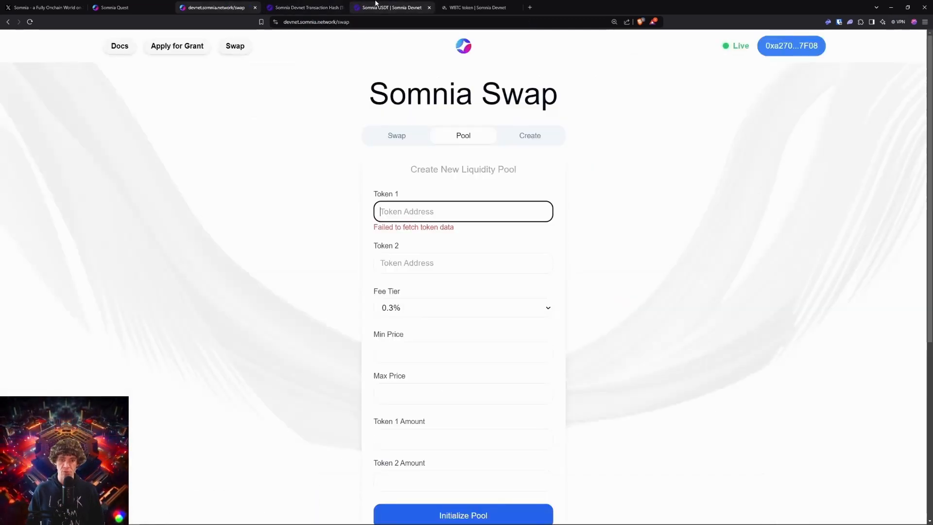
left_click(391, 8)
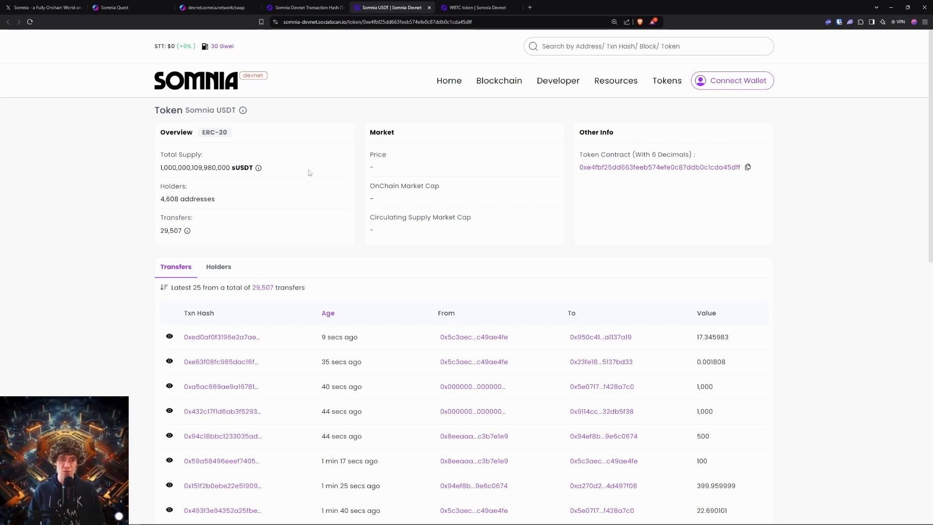
mouse_move(720, 173)
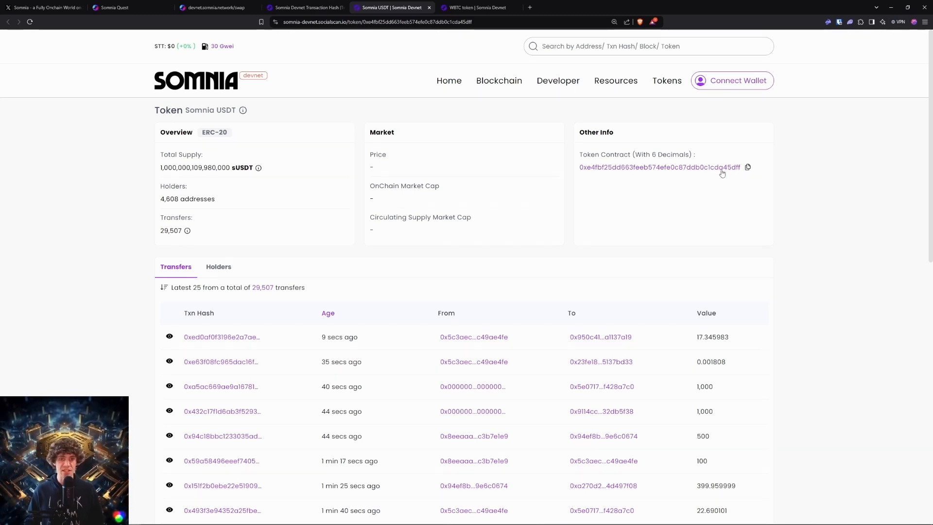
left_click(216, 7)
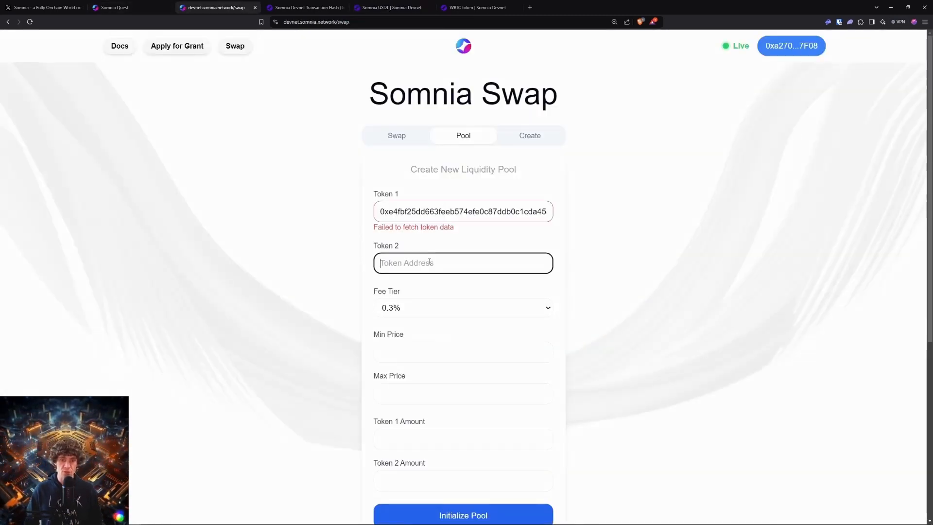
left_click(389, 8)
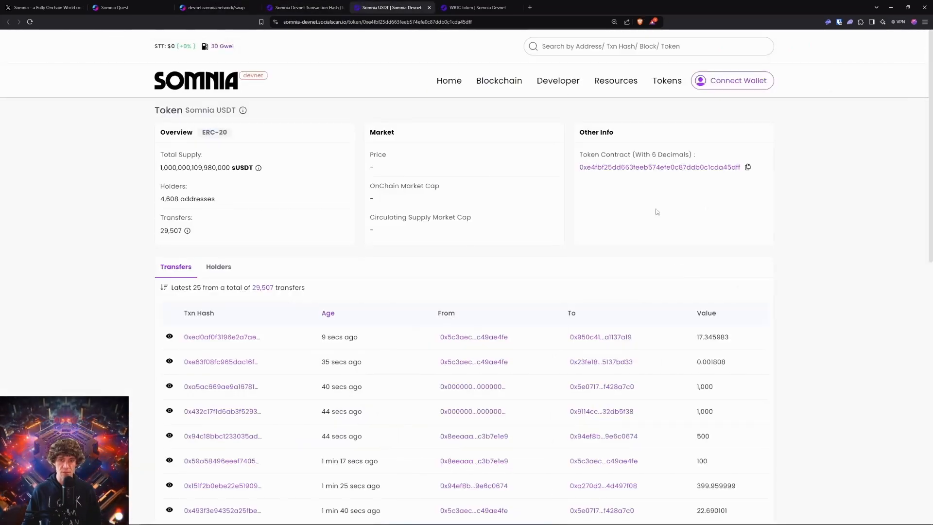
left_click(217, 7)
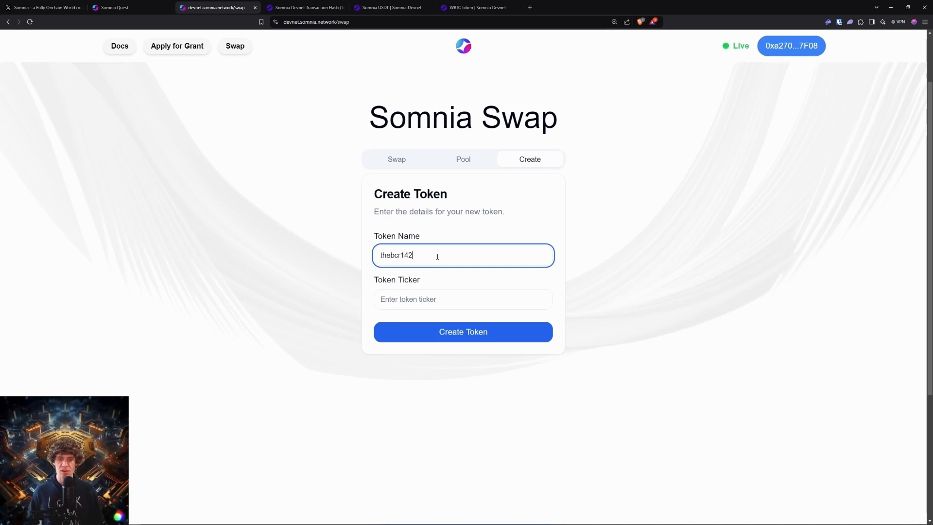
Create token thebcr142 (BCR) and view its 1,000 BCR supply page on SomniaScan
left_click(462, 332)
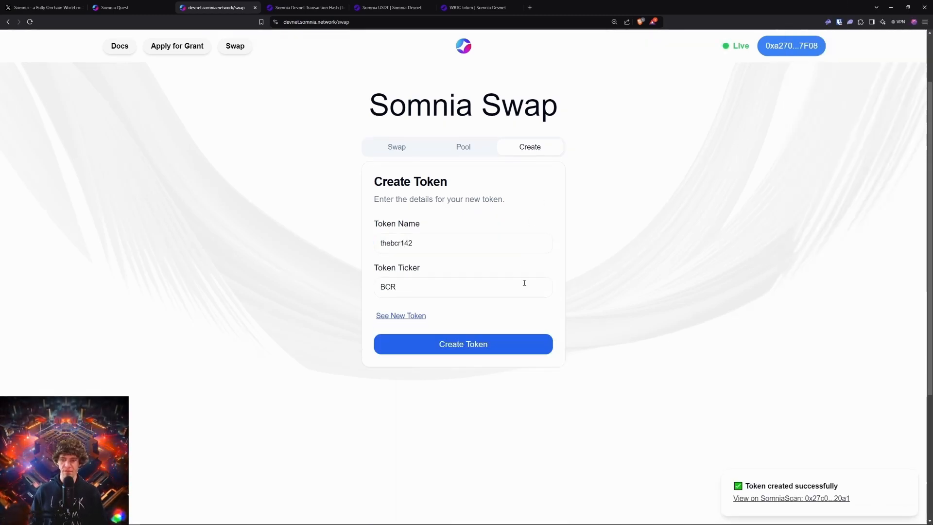
left_click(790, 498)
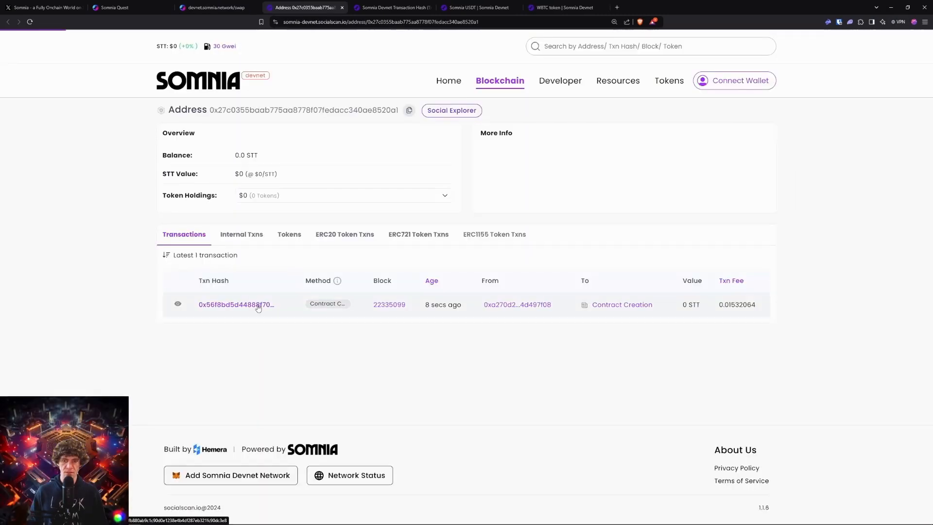
left_click(236, 304)
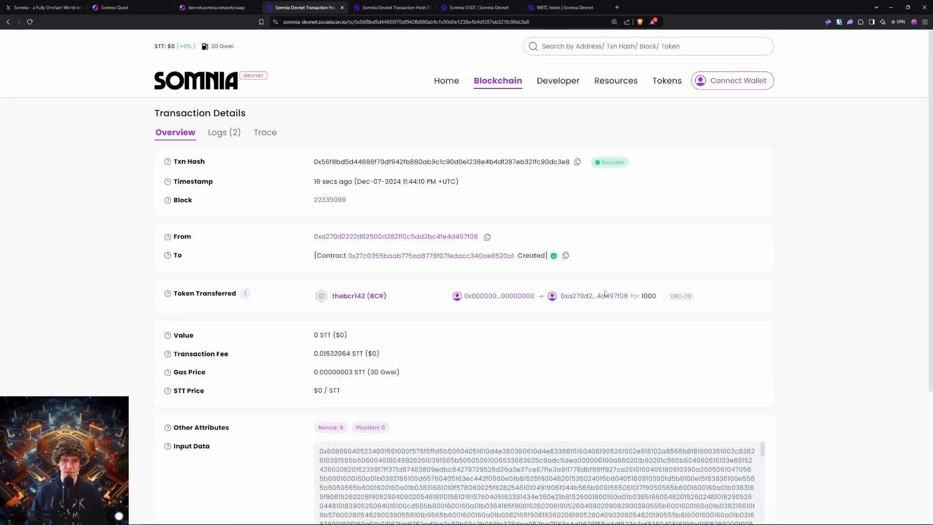
left_click(359, 296)
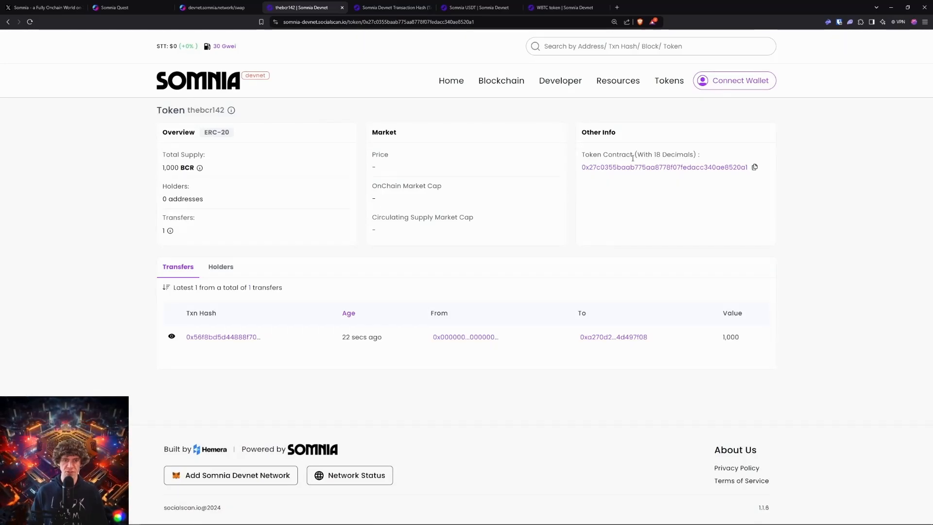
Submit a BCR pool at 0.3% fee, 0.1 price bounds, 500 of each token
left_click(214, 7)
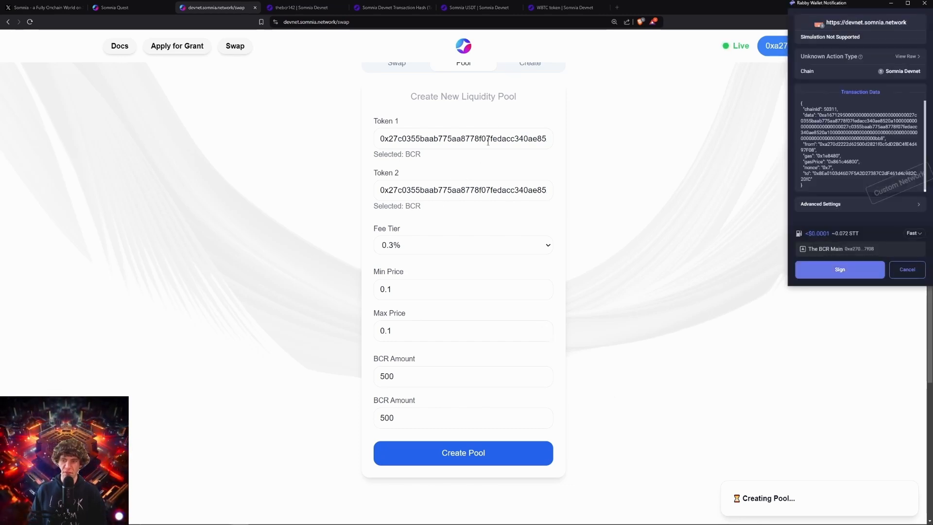
left_click(839, 268)
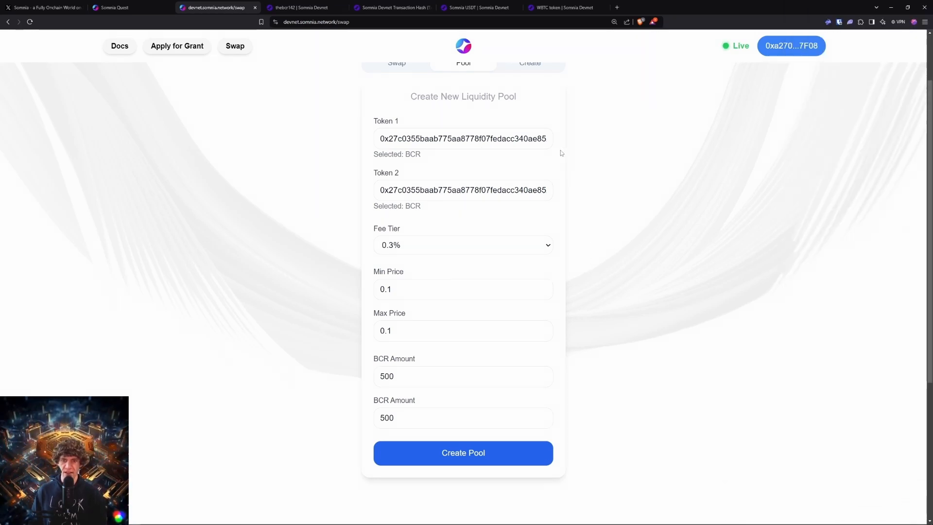
mouse_move(576, 189)
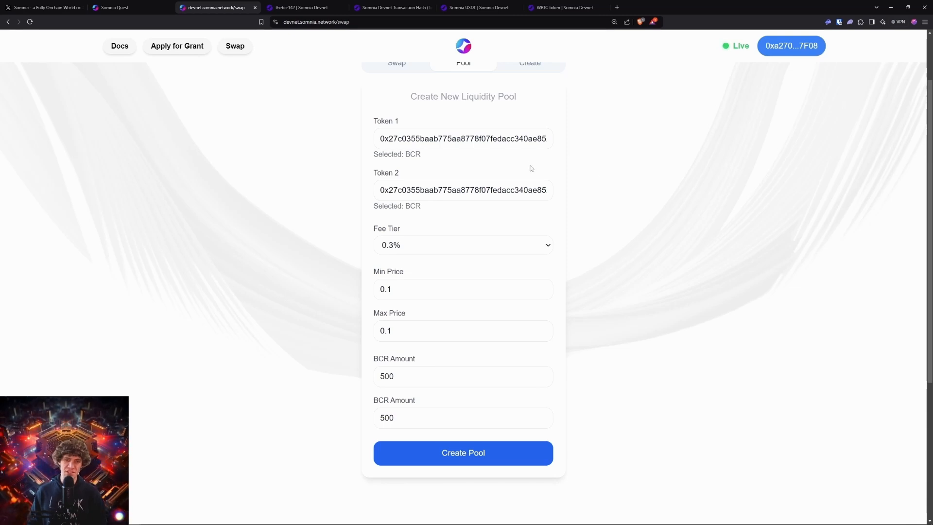
mouse_move(646, 232)
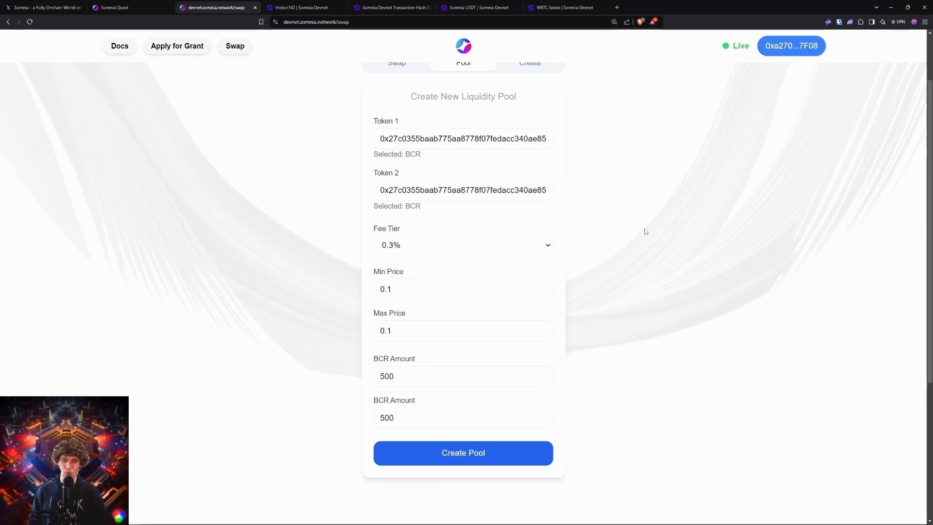
scroll("up", 3)
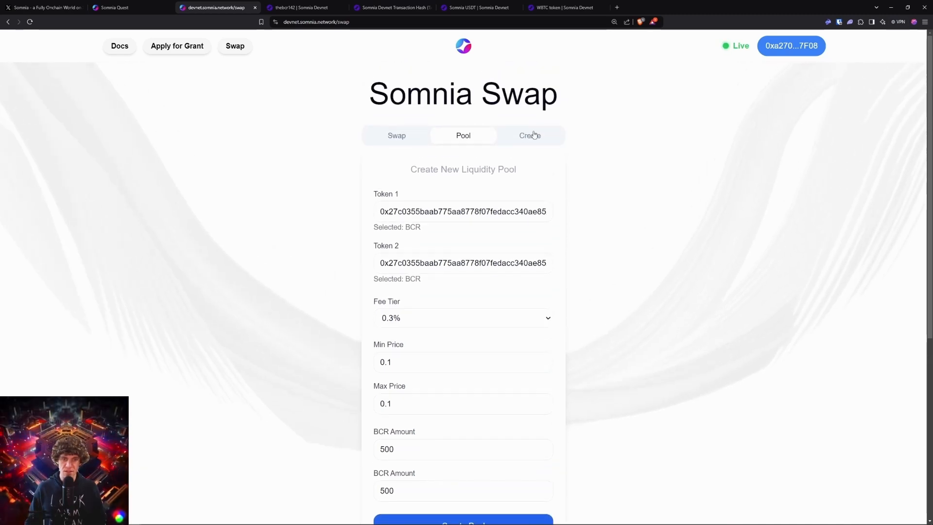
Create token test1 (TEST), sign in Rabby, and check its creation transaction on SomniaScan
left_click(529, 135)
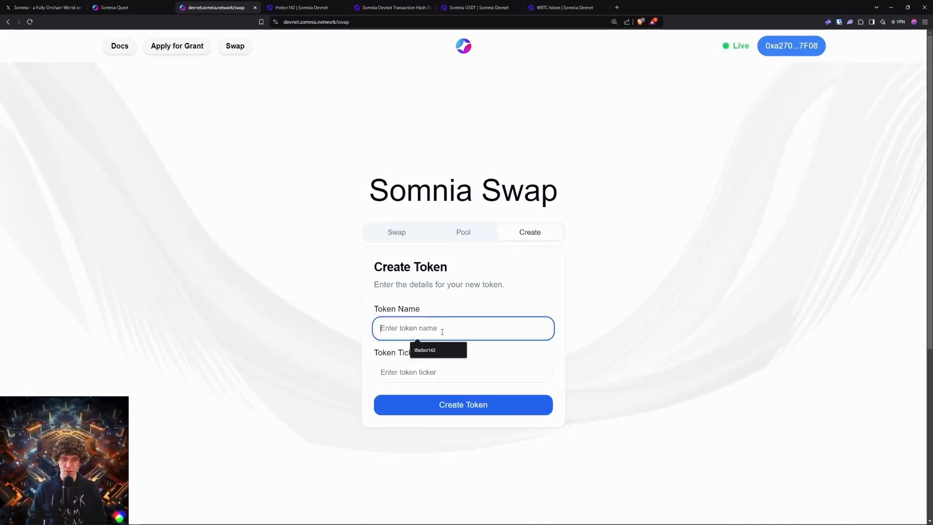
type("TEST")
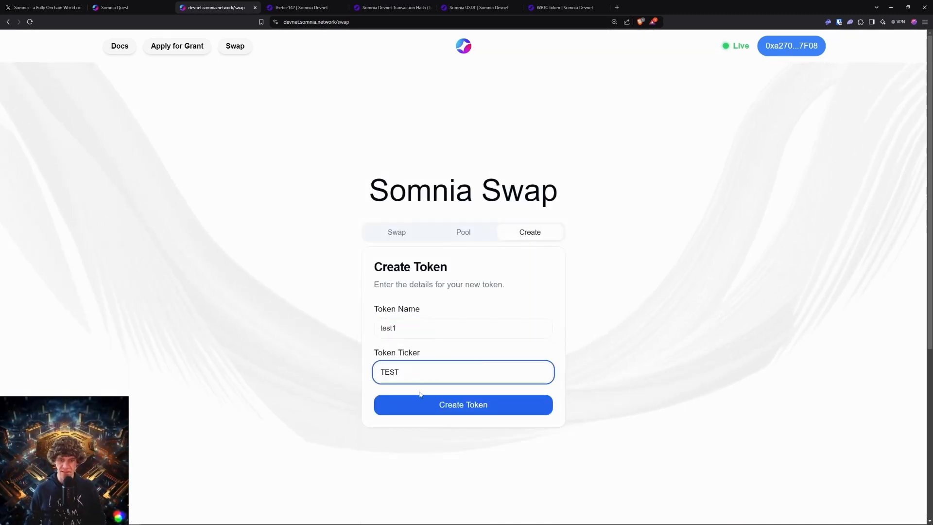
left_click(462, 404)
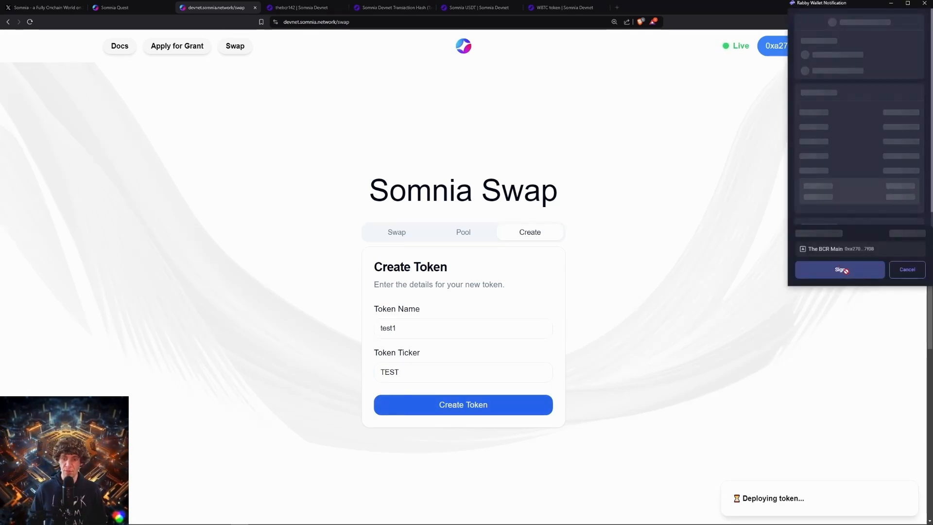
left_click(839, 269)
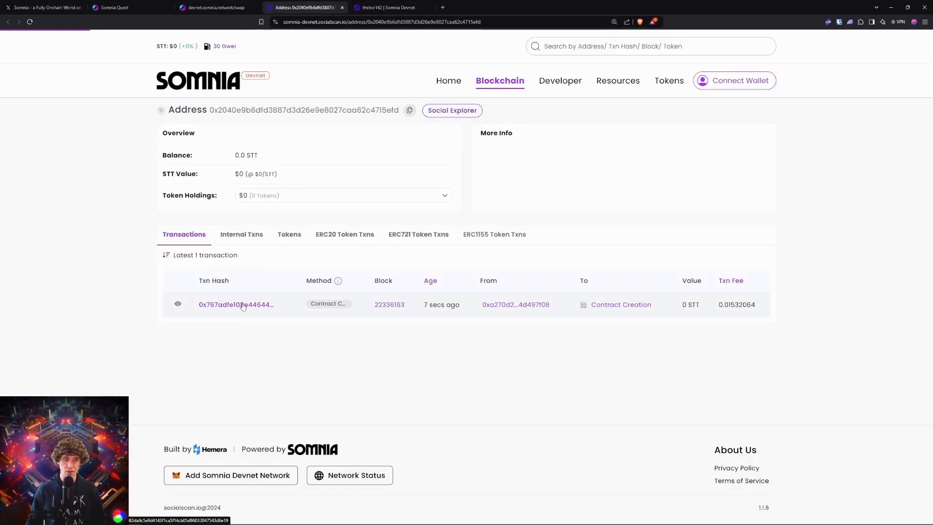
left_click(236, 304)
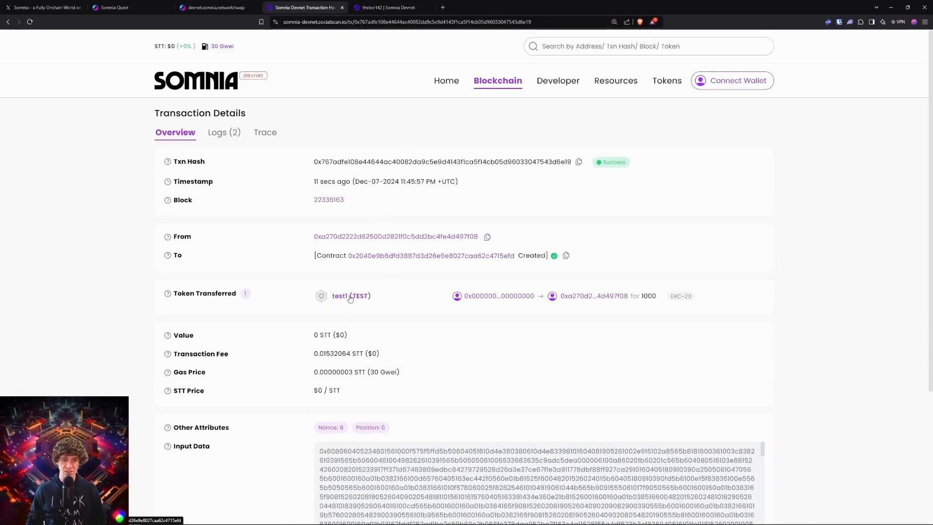
left_click(215, 7)
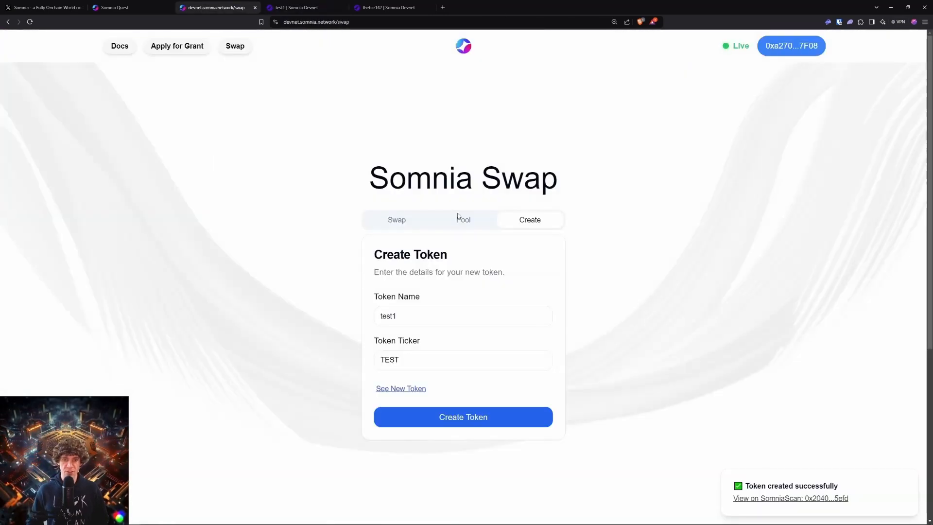
Pair the BCR and TEST token addresses in the pool form with price range 0.1 to 1
left_click(389, 7)
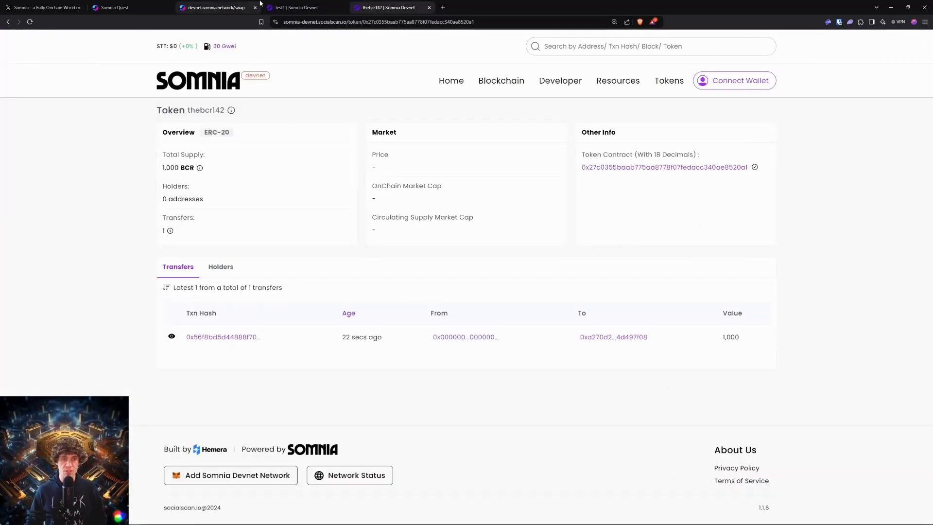
left_click(214, 7)
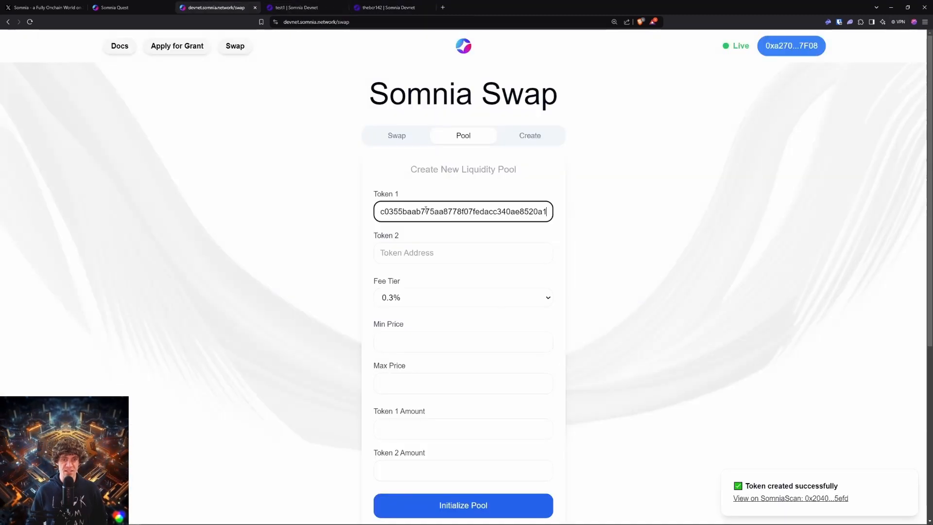
left_click(303, 8)
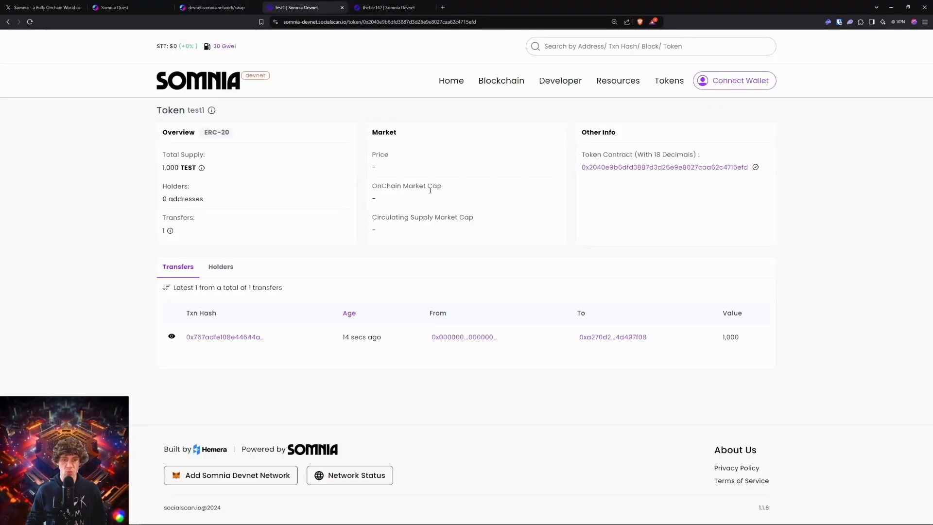
left_click(214, 7)
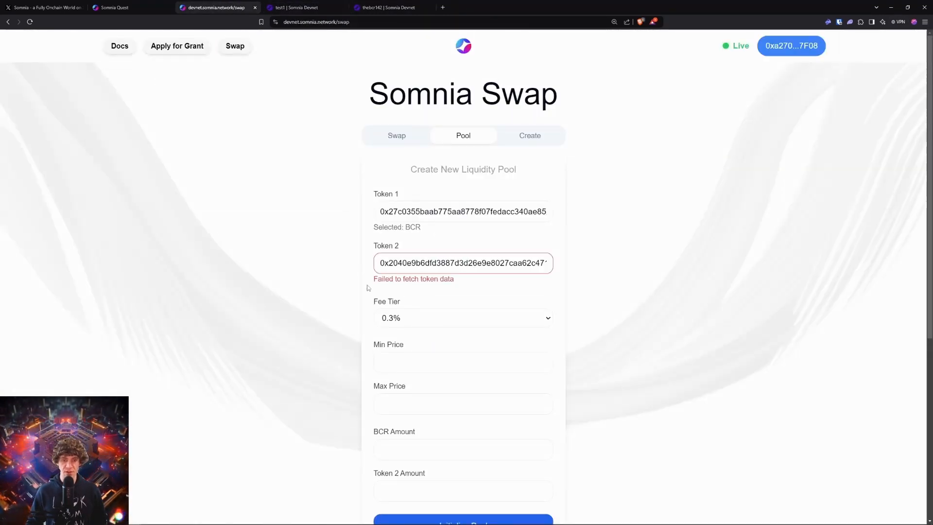
left_click(463, 361)
type("0.1")
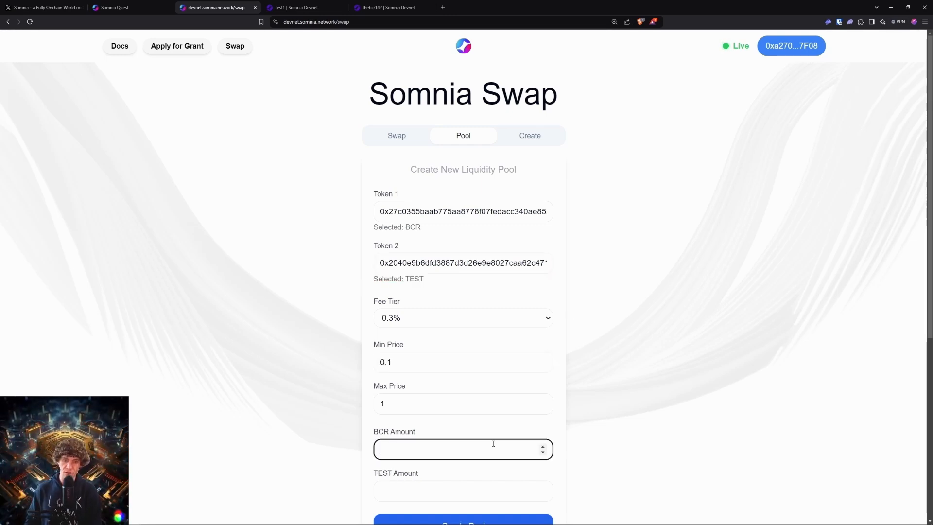
left_click(463, 307)
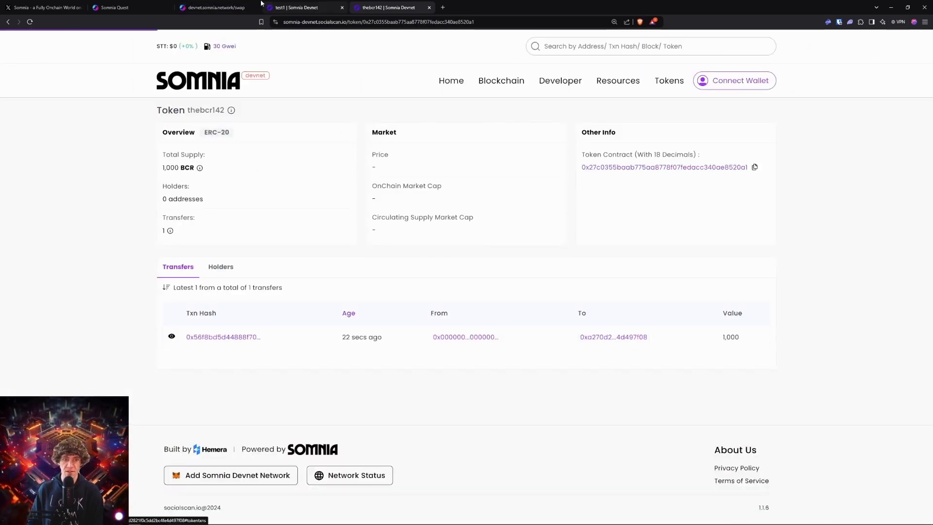
Initialize the BCR/TEST pool, signing in Rabby and continuing past the revoke.cash warning
left_click(215, 8)
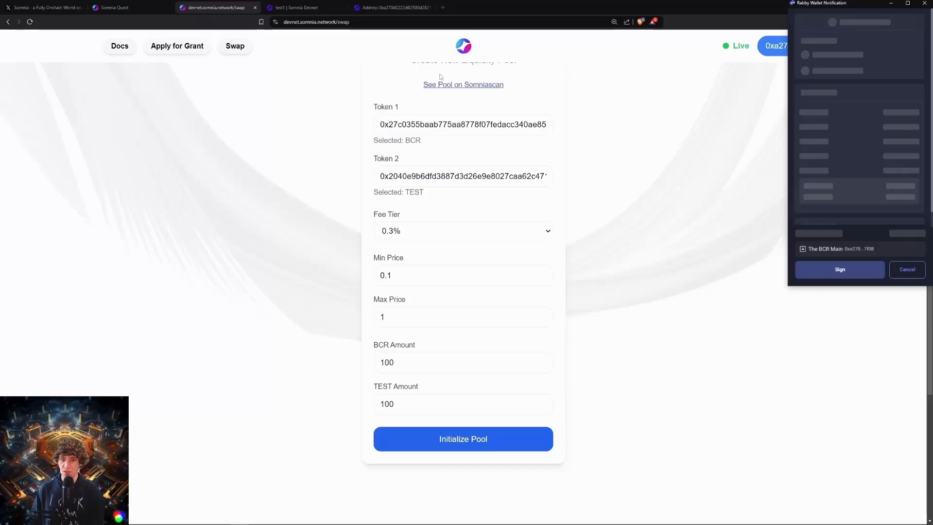
left_click(839, 269)
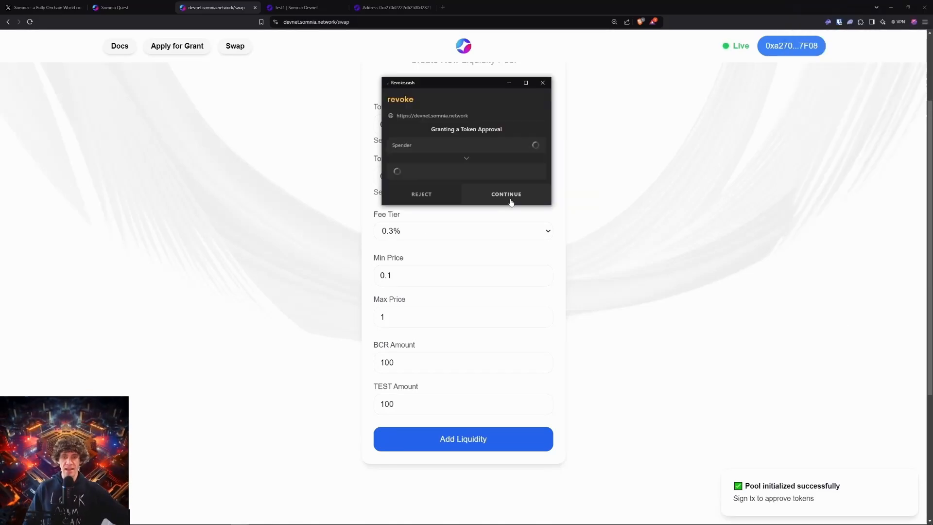
left_click(506, 194)
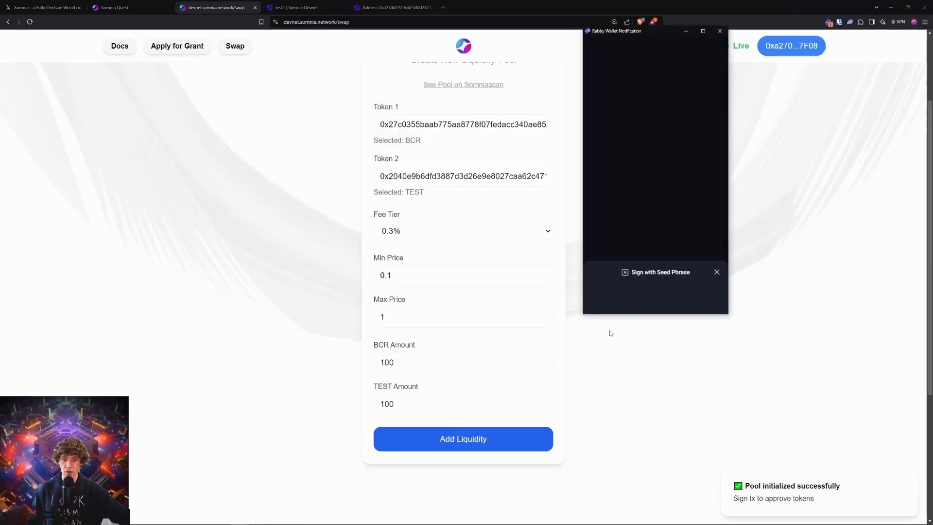
left_click(716, 272)
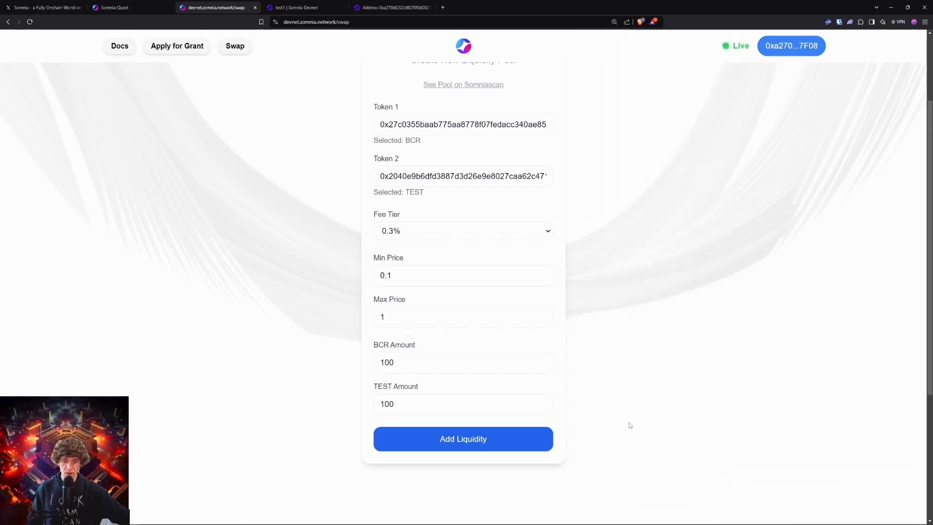
Add BCR/TEST liquidity and sign the token approval transaction
left_click(463, 438)
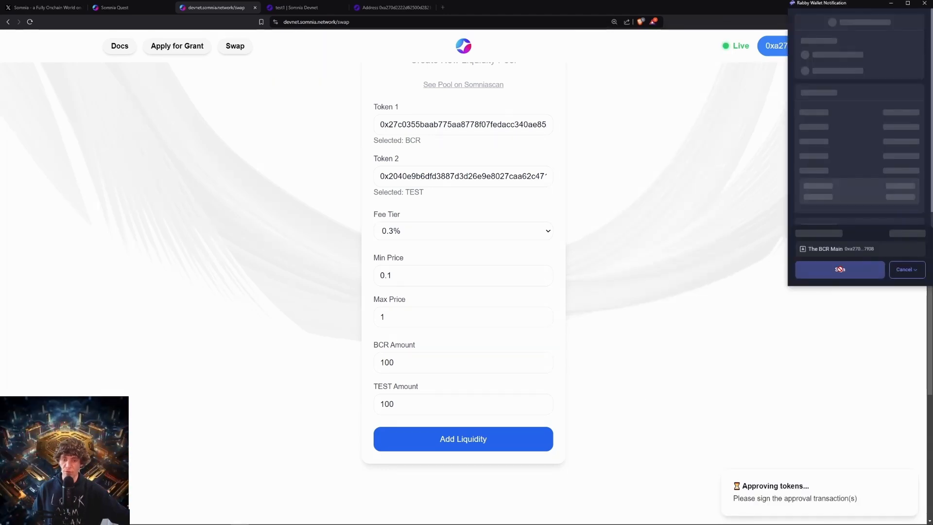
left_click(839, 269)
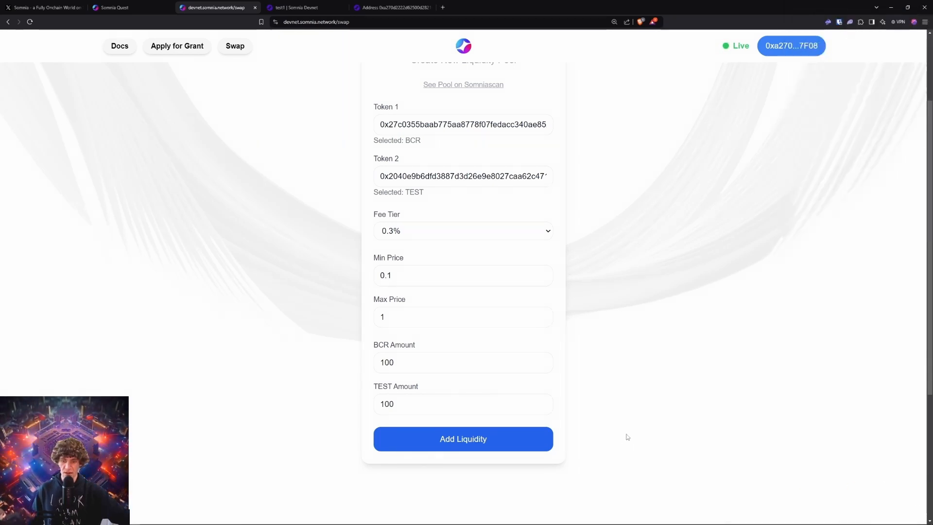
mouse_move(800, 323)
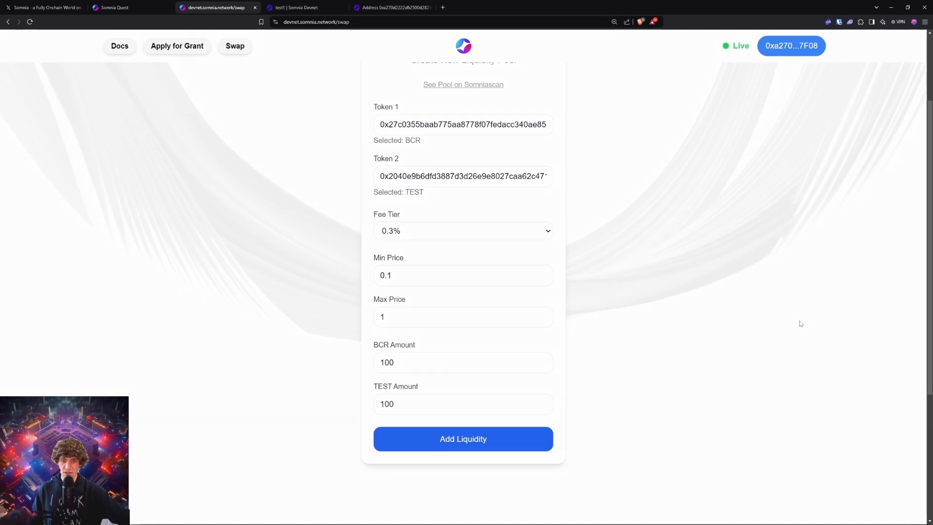
scroll("down", 3)
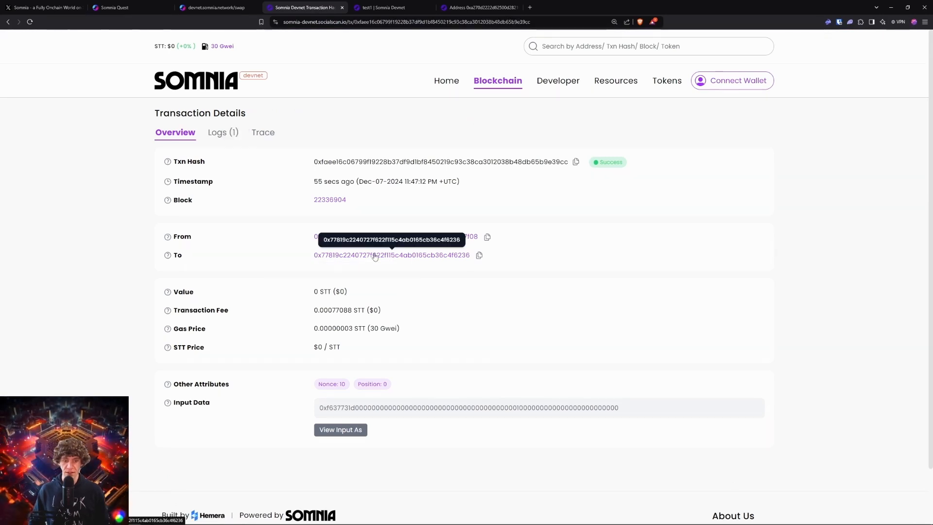
Return to Somnia Swap's Swap view, then open the wallet's explorer page with seven ERC20 transfers
left_click(214, 8)
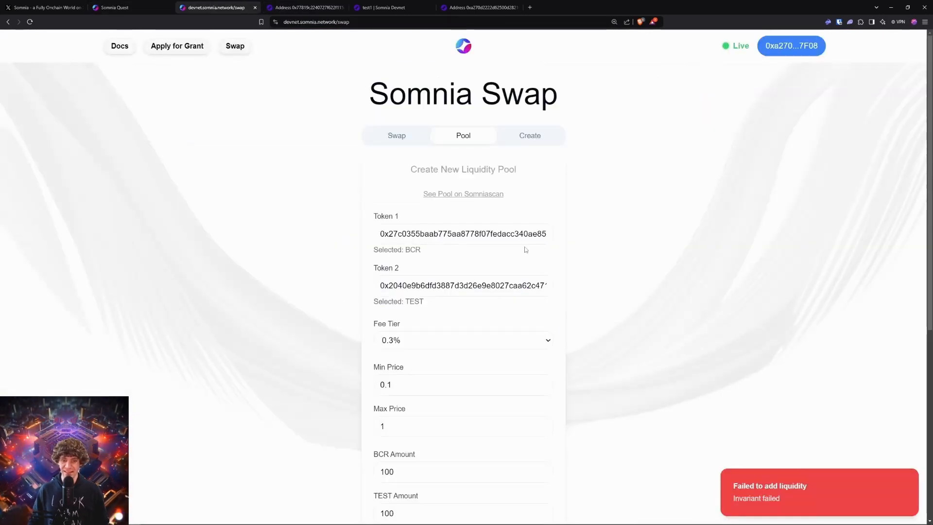
left_click(396, 135)
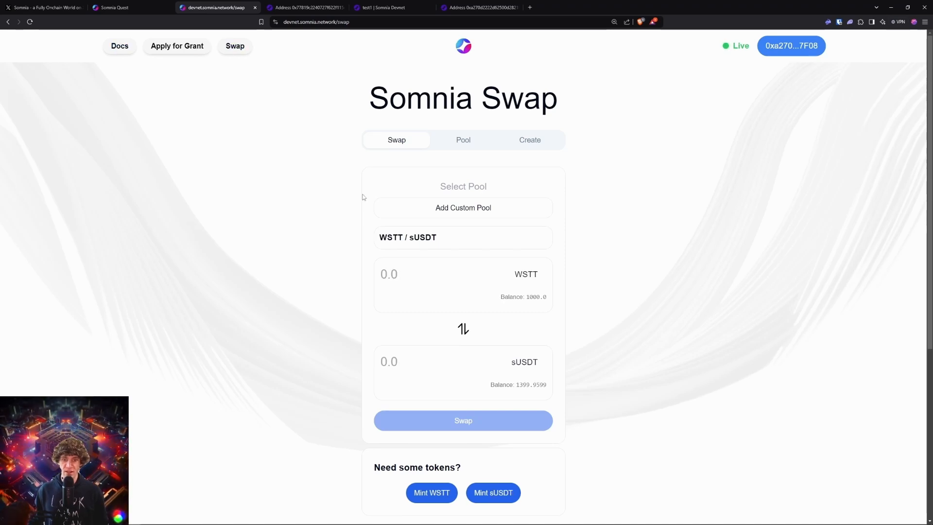
left_click(305, 7)
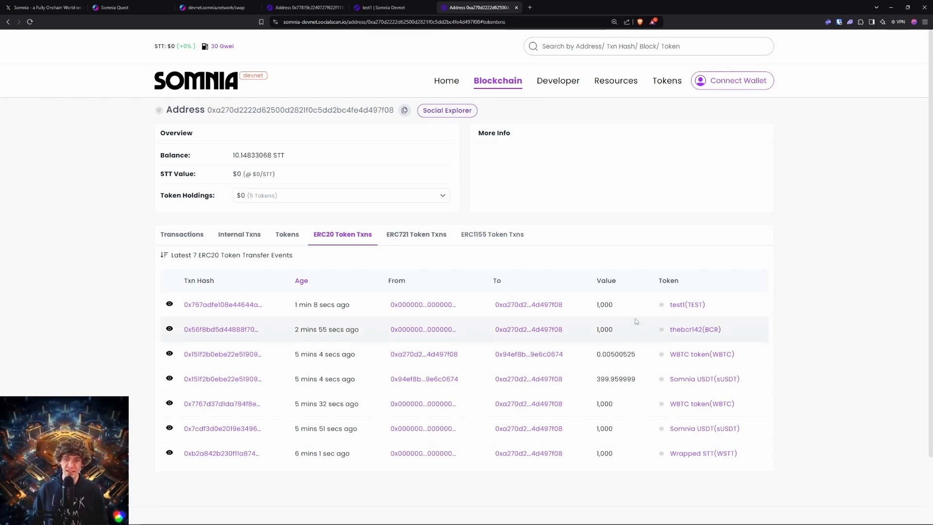
Browse the wallet's 16 transactions, then view its ERC20 token transfers (BCR, test1)
left_click(181, 233)
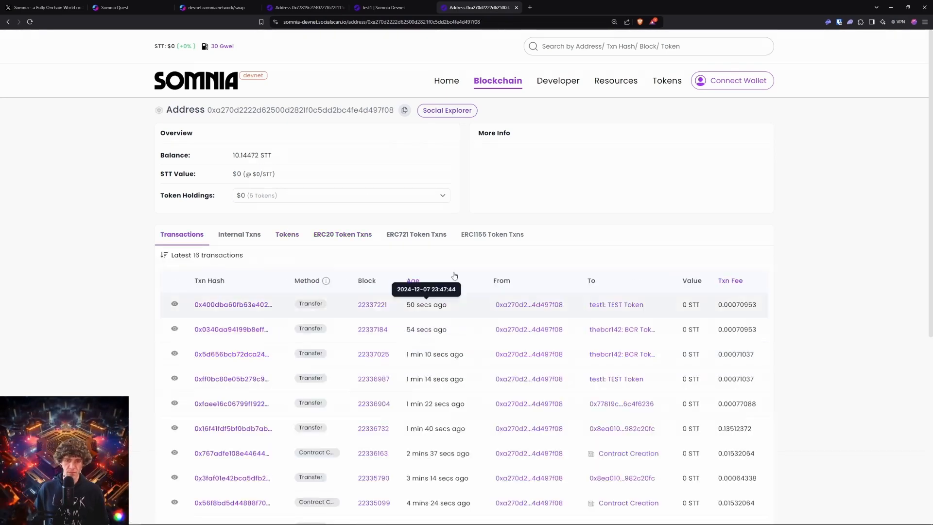
scroll("down", 3)
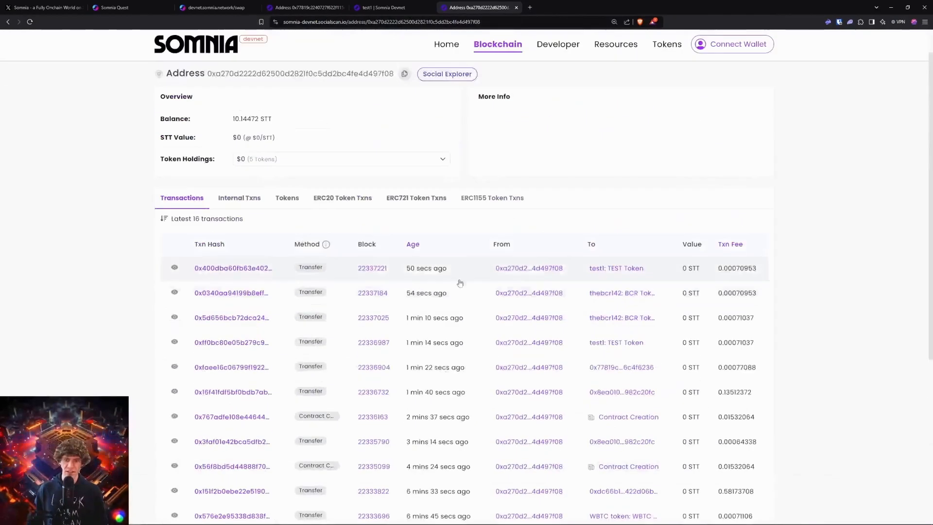
mouse_move(621, 292)
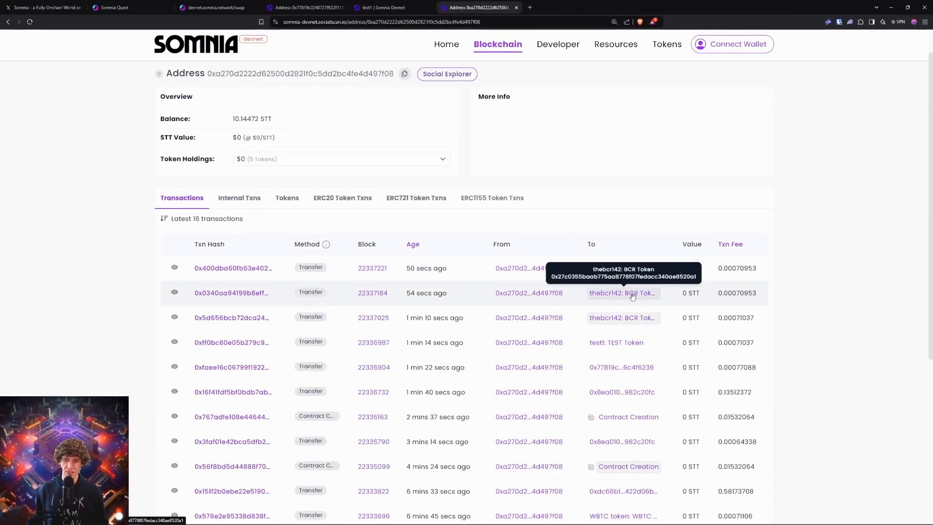
mouse_move(286, 197)
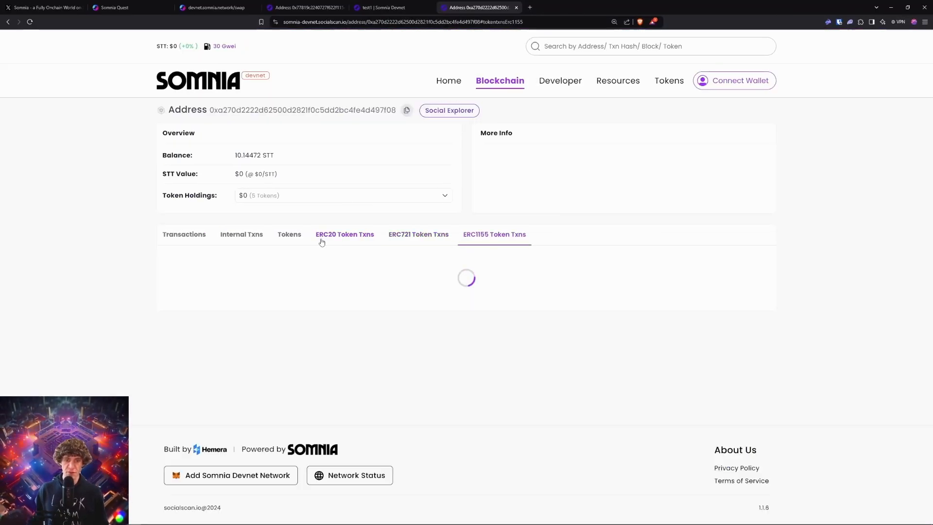
left_click(114, 7)
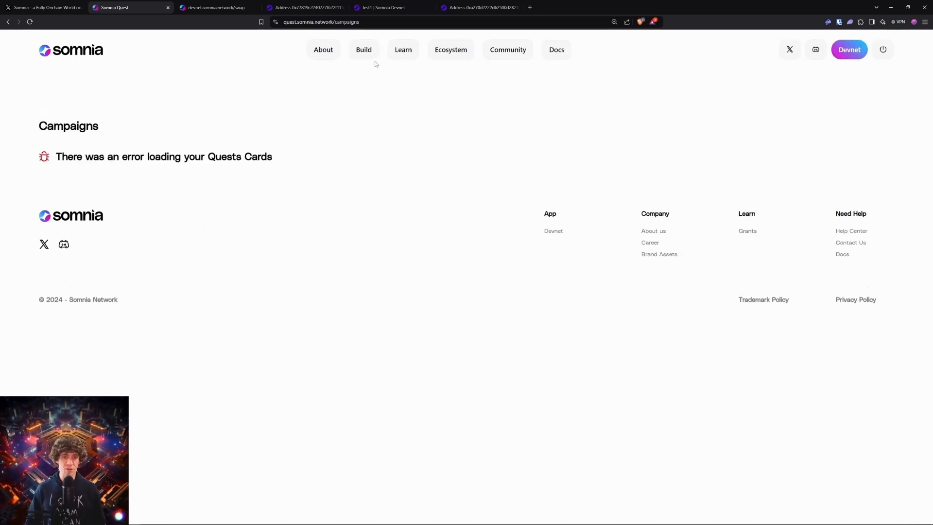
Go to the Ecosystem page and reach the devnet.somnia.network home with Quest Platform
left_click(450, 50)
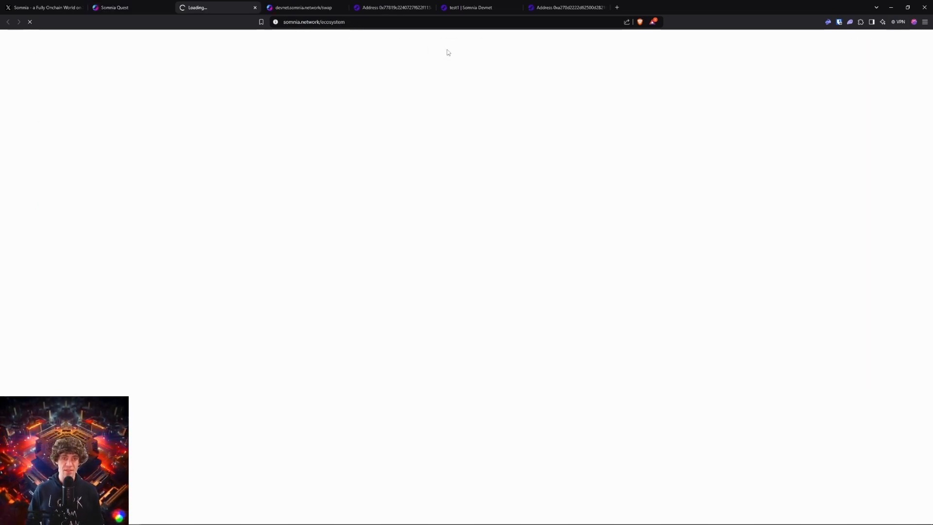
right_click(214, 8)
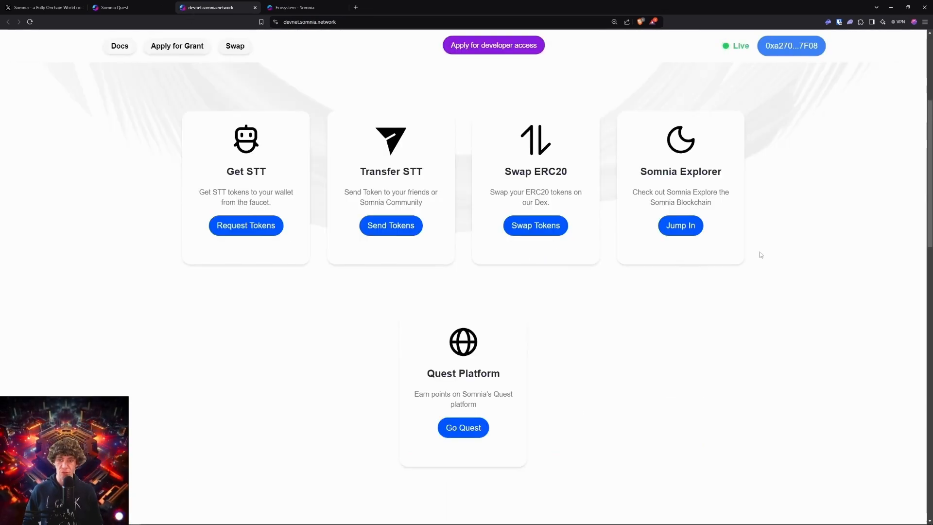
Launch Go Quest and scroll the home page's activity, leaderboard and point boost sections
left_click(463, 427)
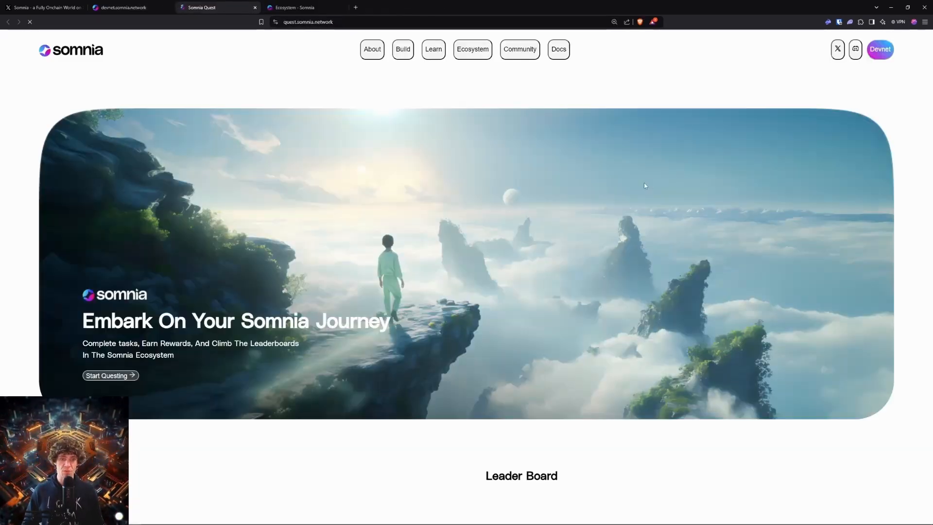
scroll("down", 3)
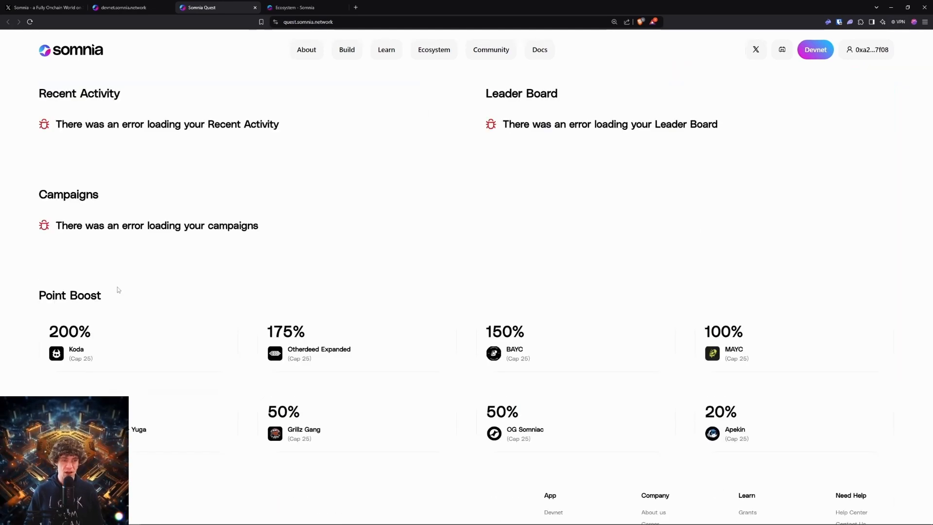
scroll("down", 3)
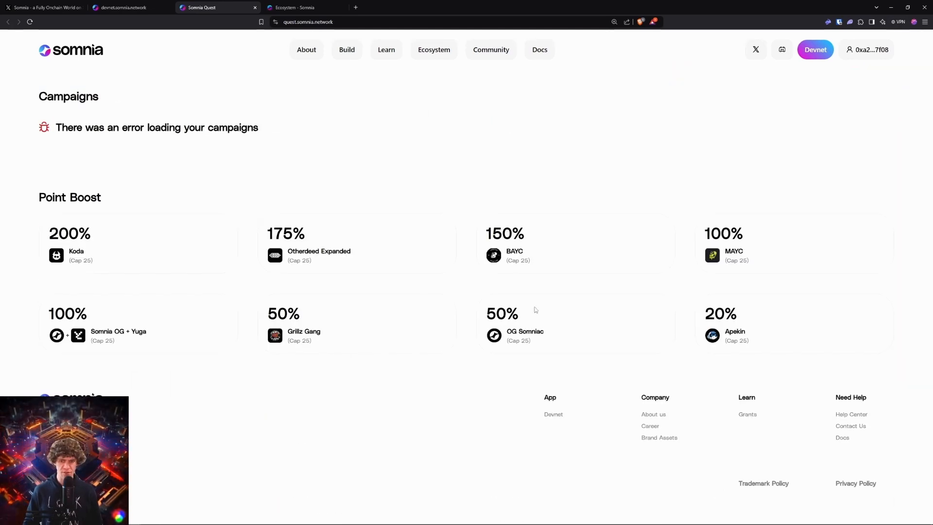
mouse_move(272, 294)
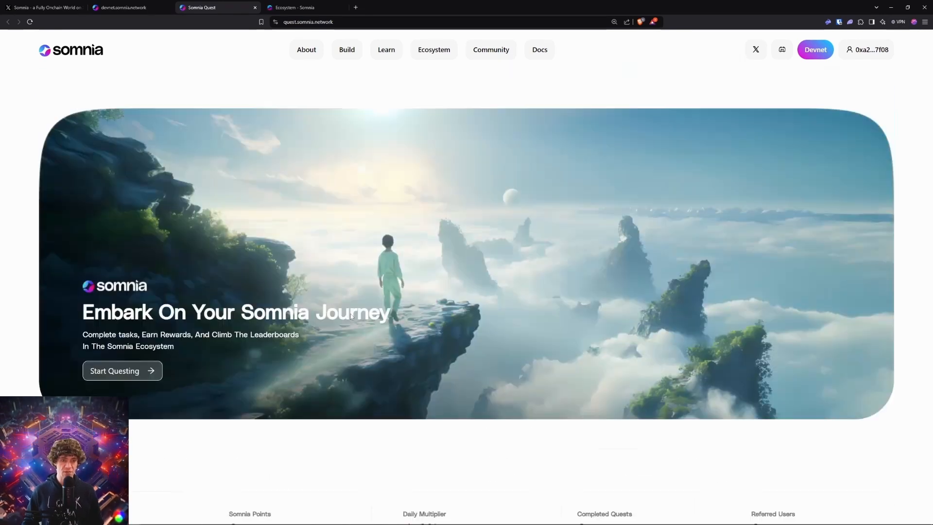
mouse_move(68, 18)
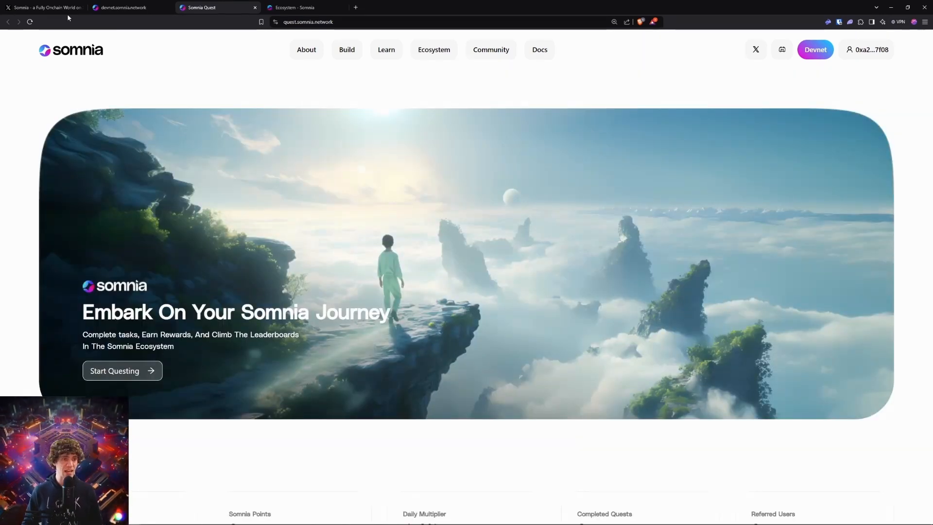